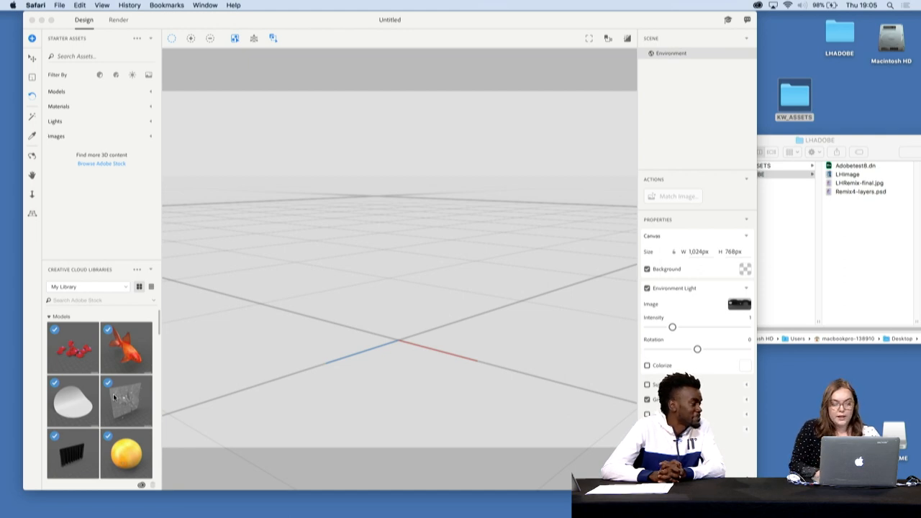
Find the Splash model in the Creative Cloud Library and add it as Splash_02.
{"action": "scroll", "scroll_direction": "down", "scroll_amount": 3}
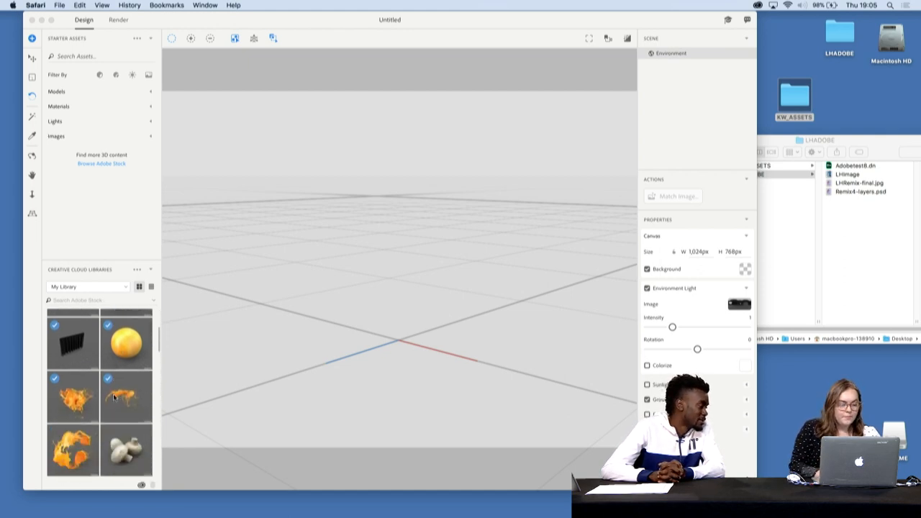
{"action": "scroll", "scroll_direction": "down", "scroll_amount": 3}
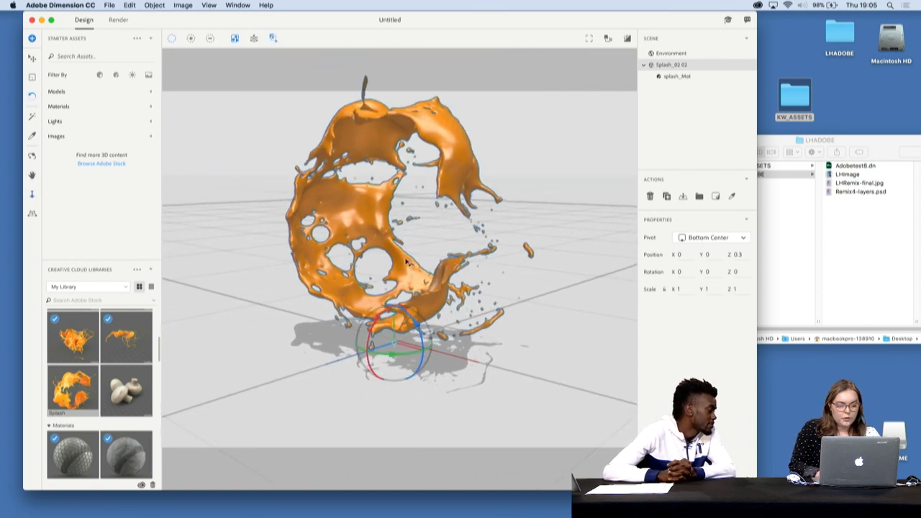
Rotate the splash to roughly 155, 174 and −159 degrees.
{"action": "left_click", "coordinate": [671, 53]}
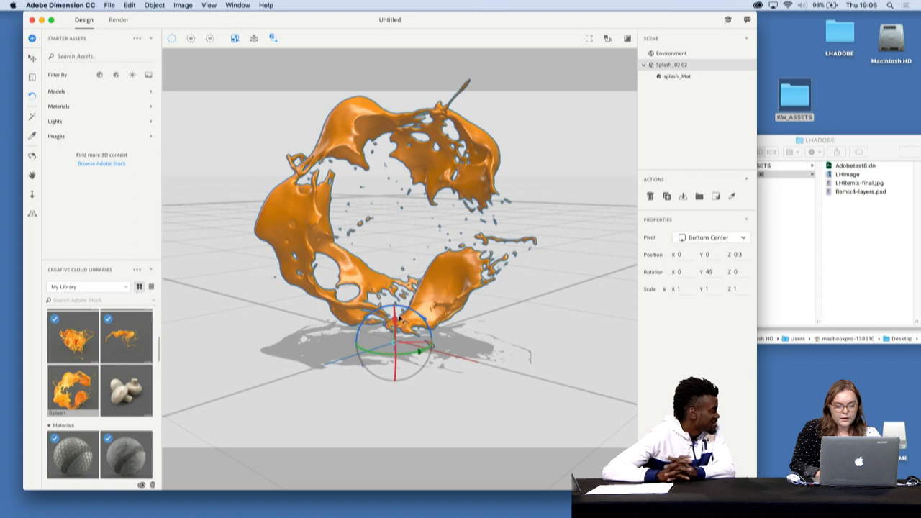
{"action": "left_click_drag", "start_coordinate": [394, 320], "coordinate": [393, 346]}
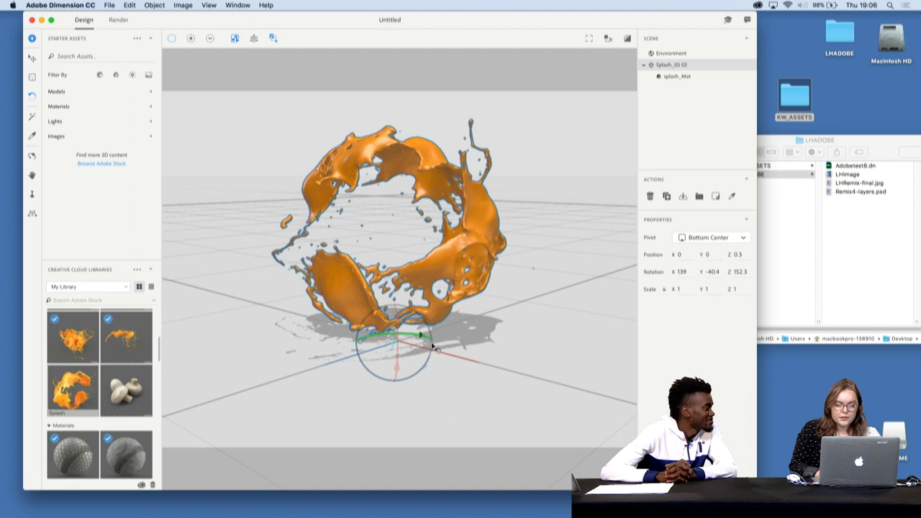
{"action": "left_click_drag", "start_coordinate": [432, 346], "coordinate": [375, 339]}
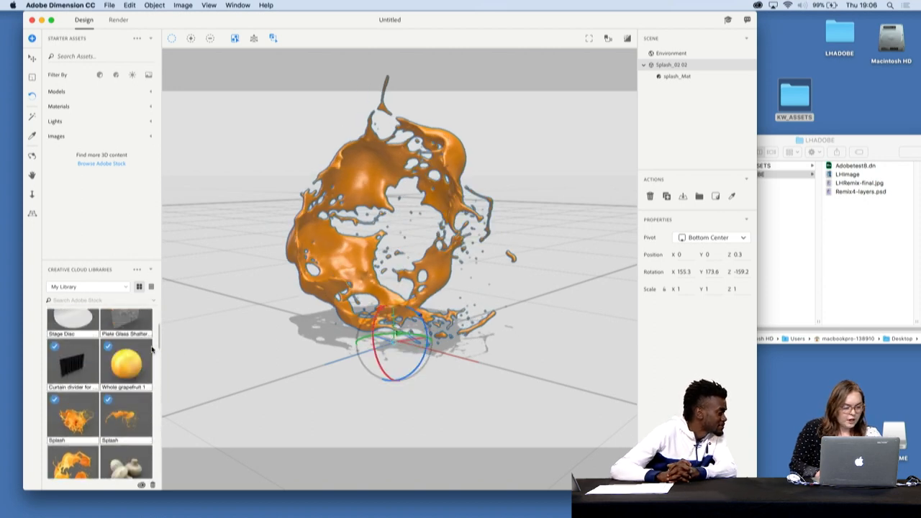
Apply the Pink blistered paint material to the splash and edit its Base Color texture in Photoshop.
{"action": "scroll", "scroll_direction": "down", "scroll_amount": 3}
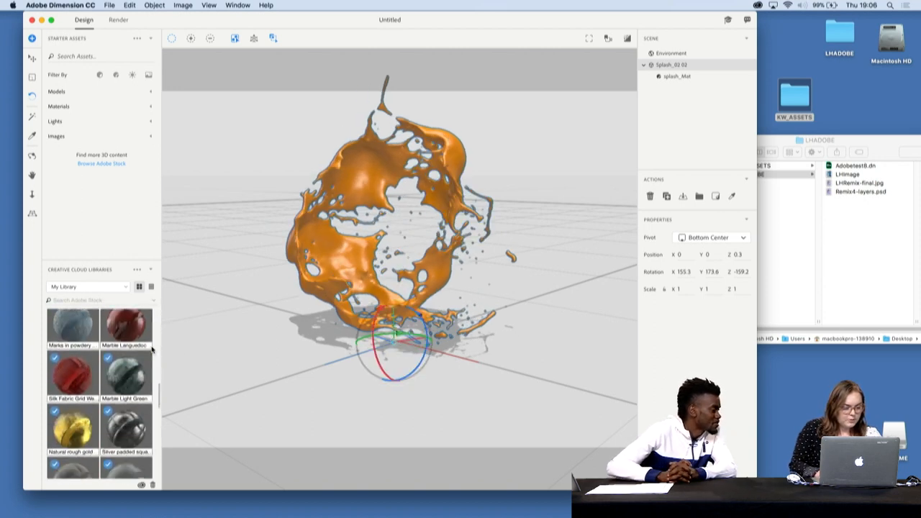
{"action": "scroll", "scroll_direction": "down", "scroll_amount": 3}
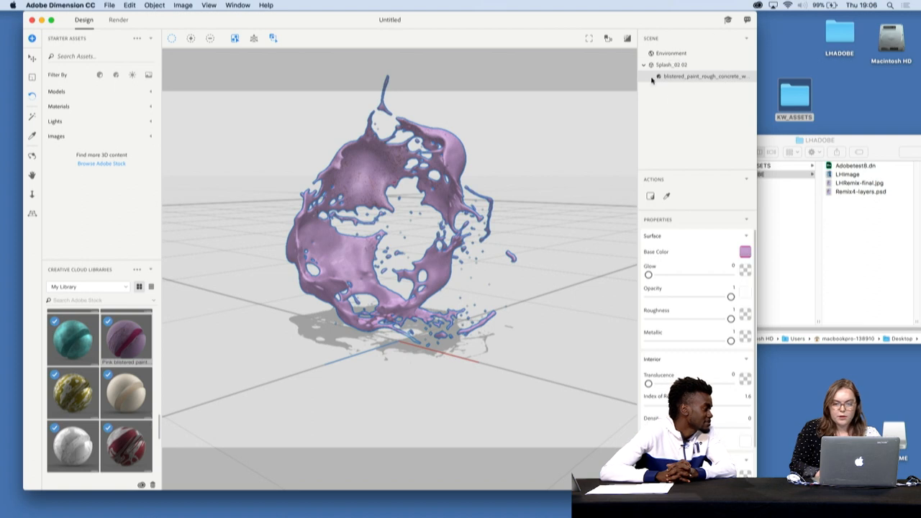
{"action": "left_click", "coordinate": [704, 77]}
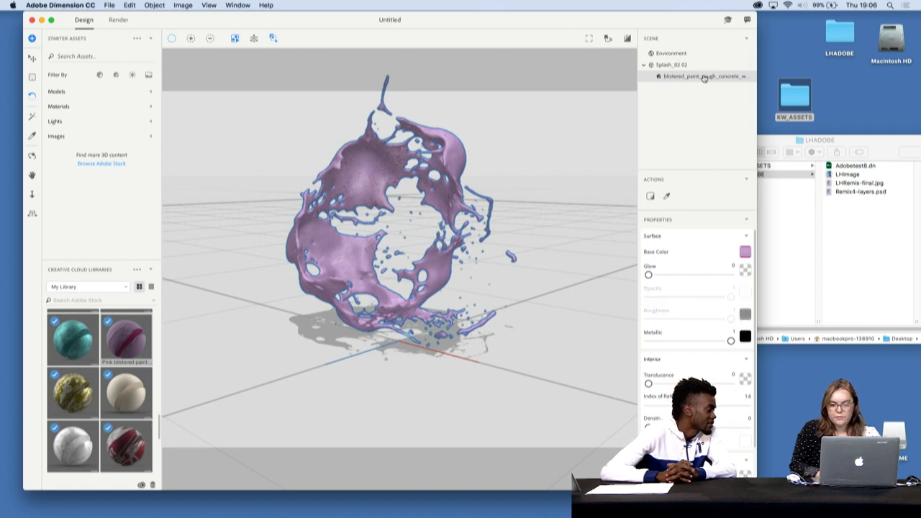
{"action": "left_click", "coordinate": [745, 251]}
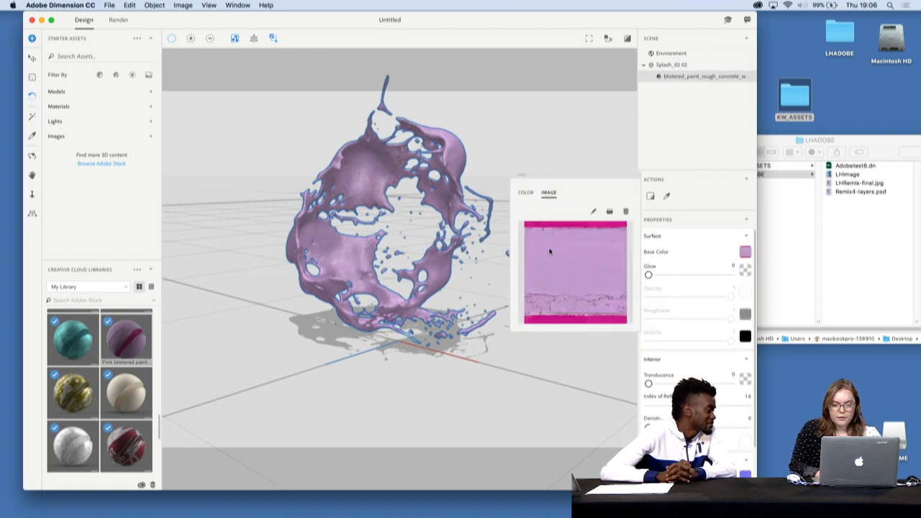
{"action": "left_click", "coordinate": [594, 211]}
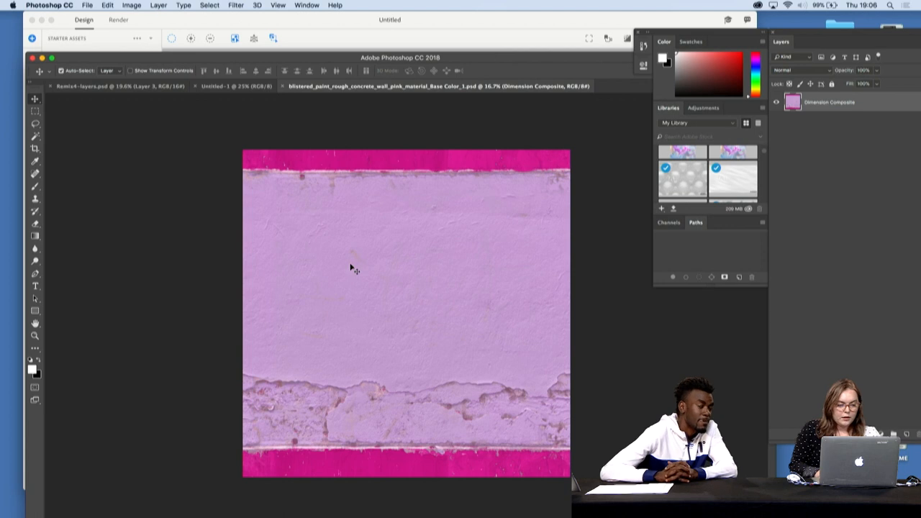
Crop the pink texture to its cracked corner and raise the Blue curve toward lavender.
{"action": "left_click", "coordinate": [34, 149]}
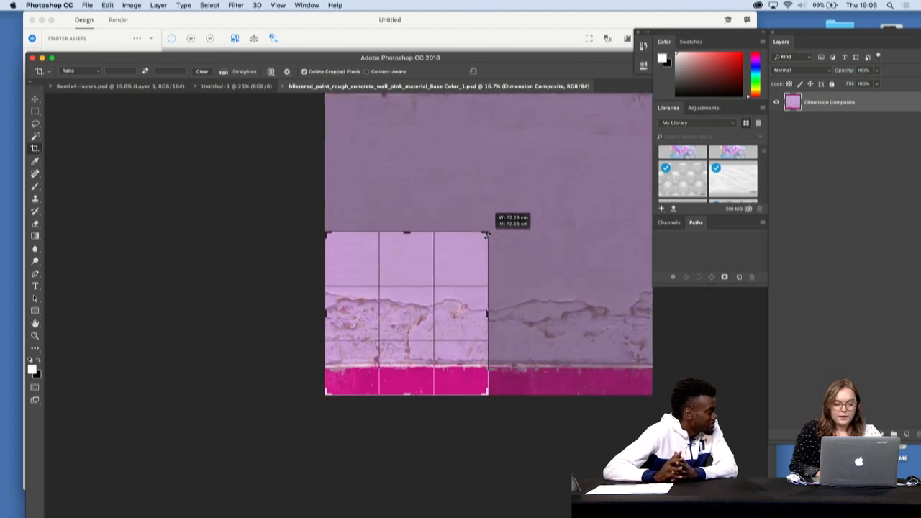
{"action": "key", "text": "Return"}
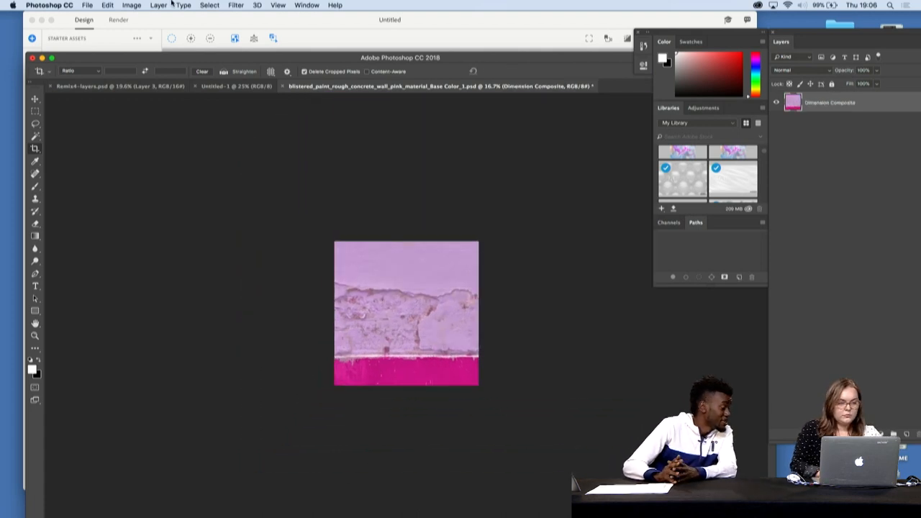
{"action": "left_click", "coordinate": [132, 5]}
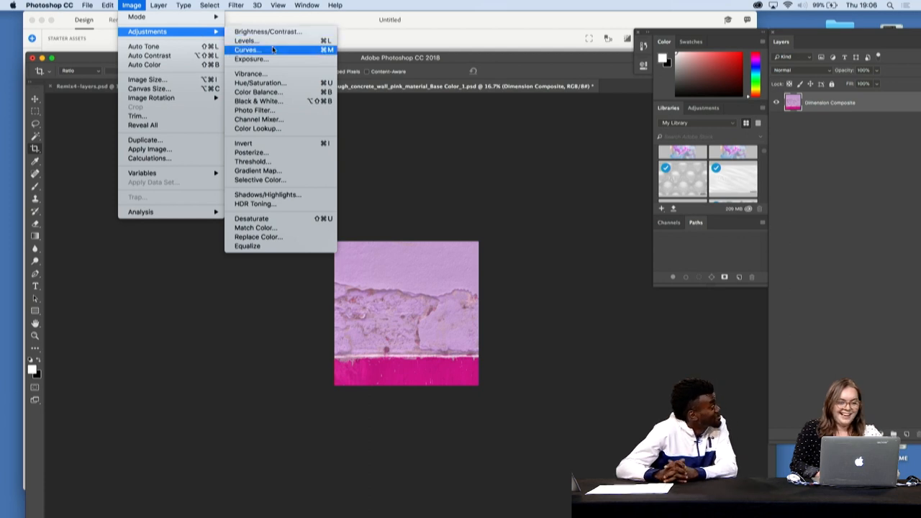
{"action": "mouse_move", "coordinate": [148, 31]}
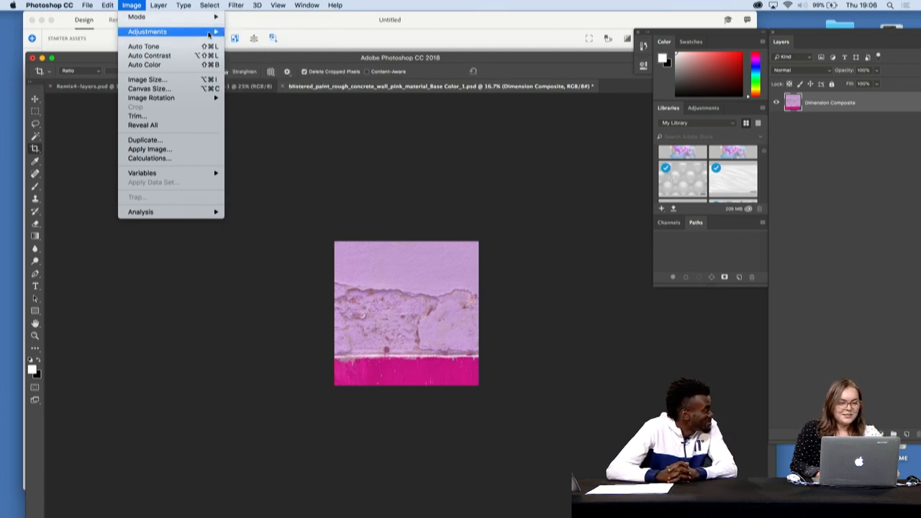
{"action": "left_click", "coordinate": [147, 31]}
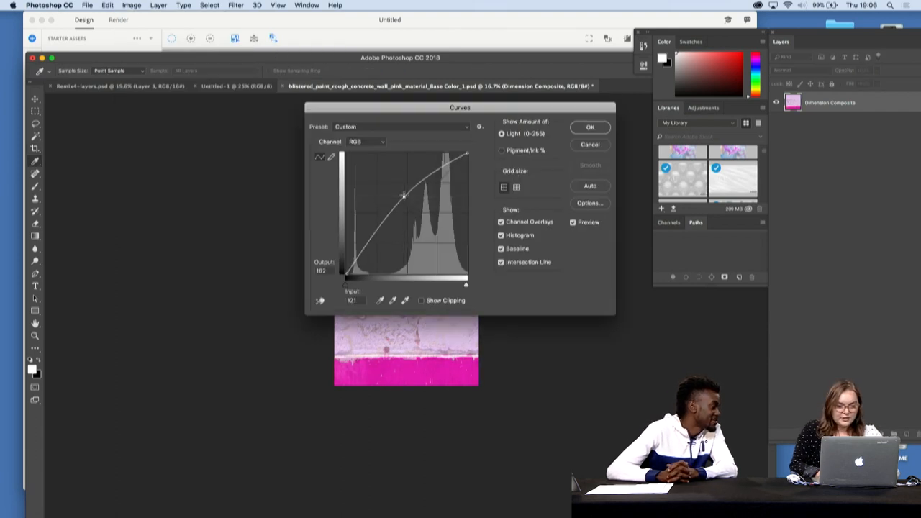
{"action": "left_click", "coordinate": [367, 141]}
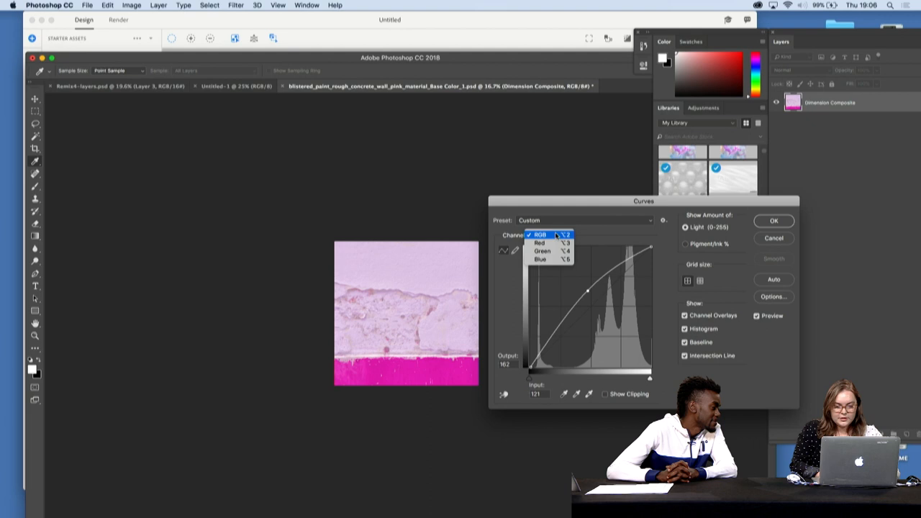
{"action": "left_click", "coordinate": [540, 259]}
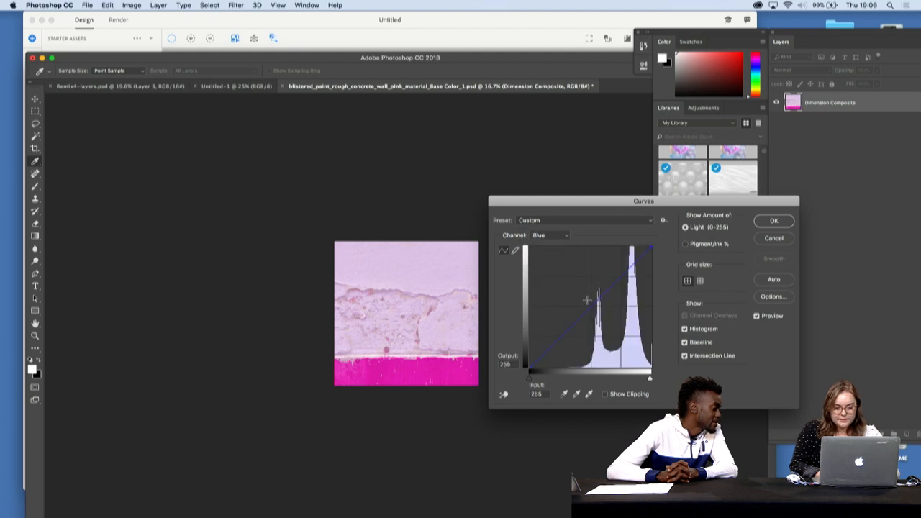
{"action": "left_click_drag", "start_coordinate": [586, 301], "coordinate": [581, 291]}
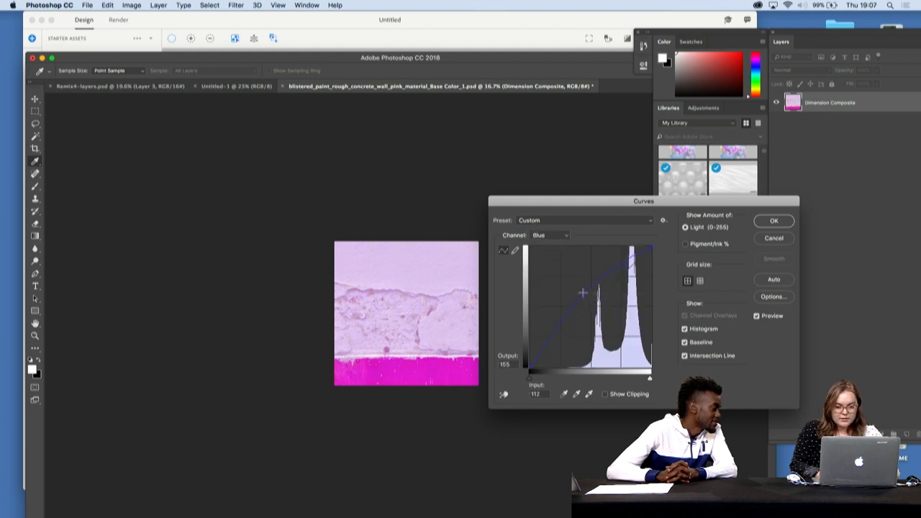
{"action": "left_click", "coordinate": [773, 220]}
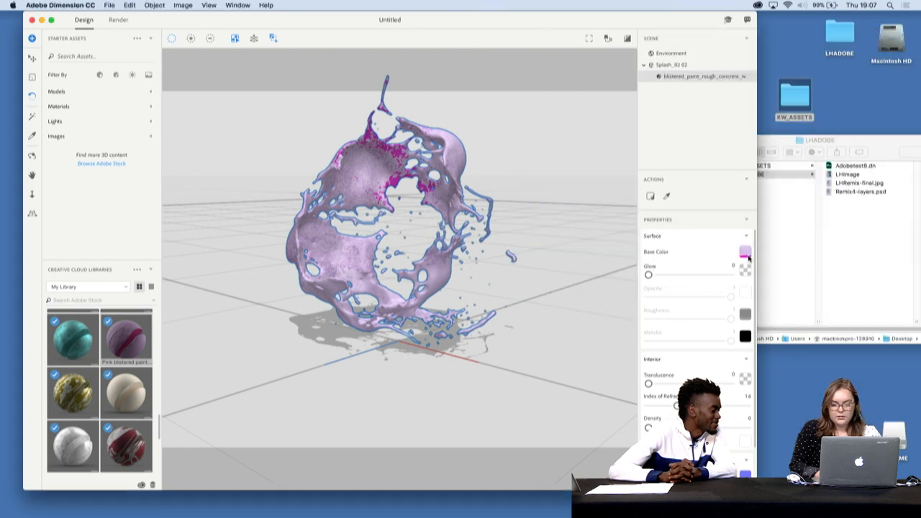
Set the starter Desert Backdrop image as the scene background.
{"action": "left_click", "coordinate": [745, 252]}
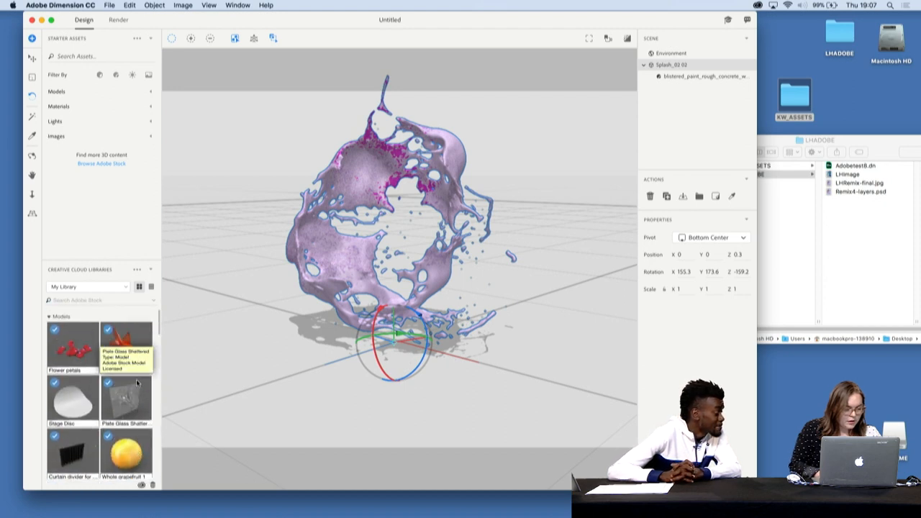
{"action": "mouse_move", "coordinate": [119, 106]}
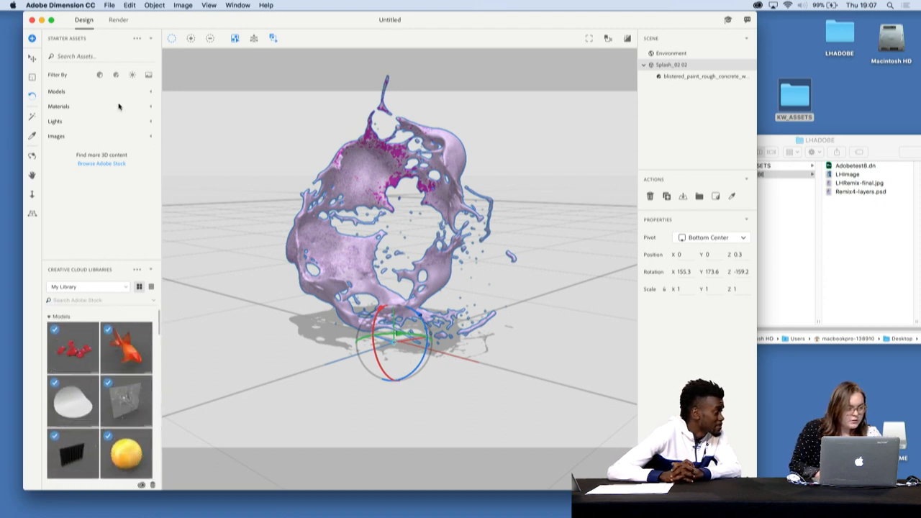
{"action": "left_click", "coordinate": [55, 121]}
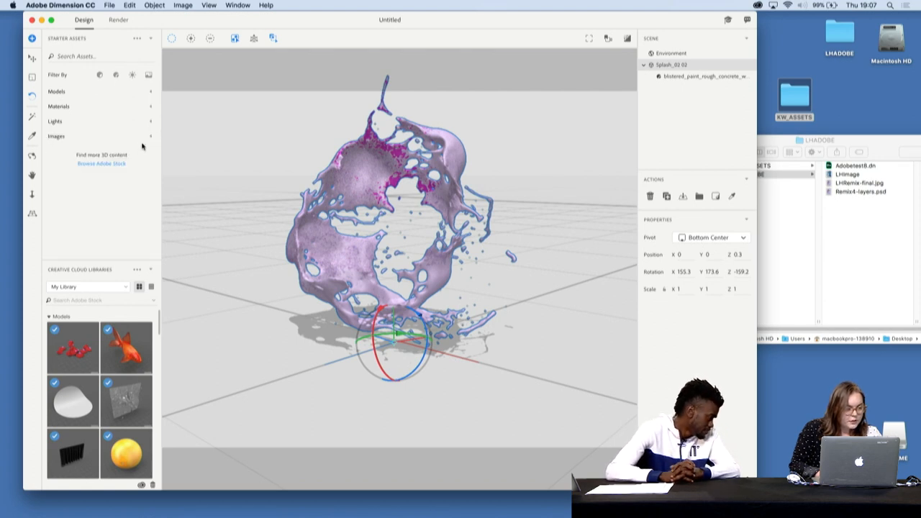
{"action": "left_click", "coordinate": [56, 136]}
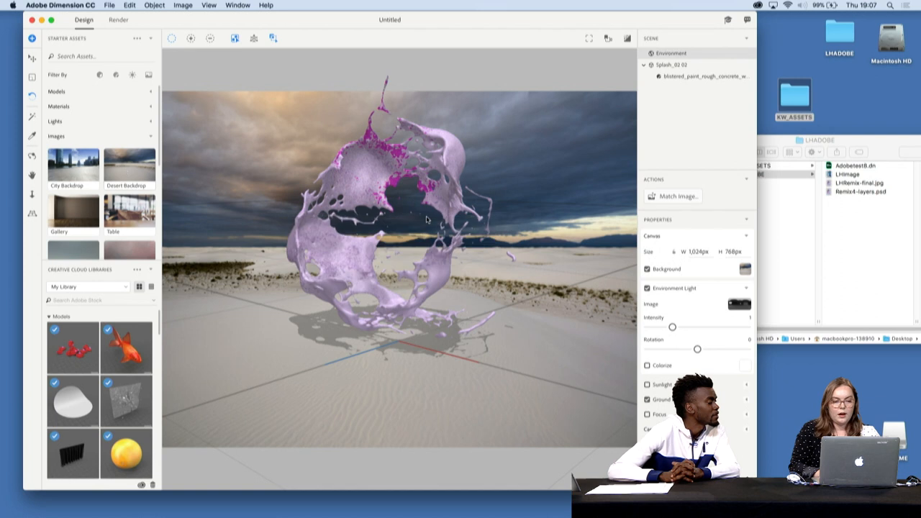
Use Match Image on the Environment to match lighting, sunlight and perspective to the backdrop.
{"action": "left_click", "coordinate": [677, 196]}
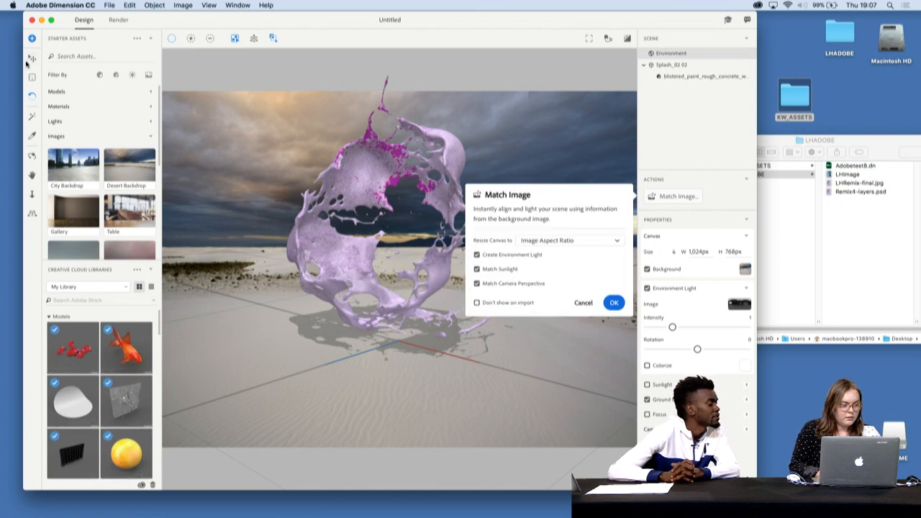
{"action": "left_click", "coordinate": [614, 302]}
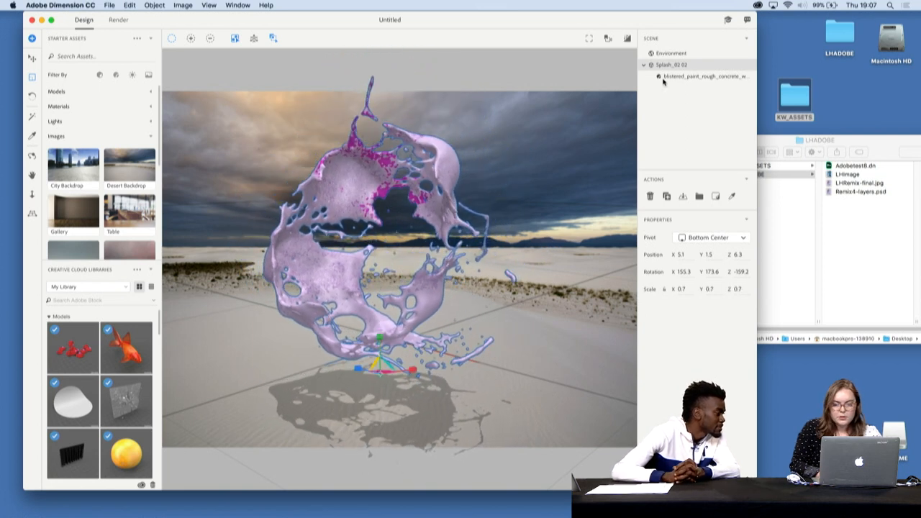
{"action": "left_click", "coordinate": [670, 52]}
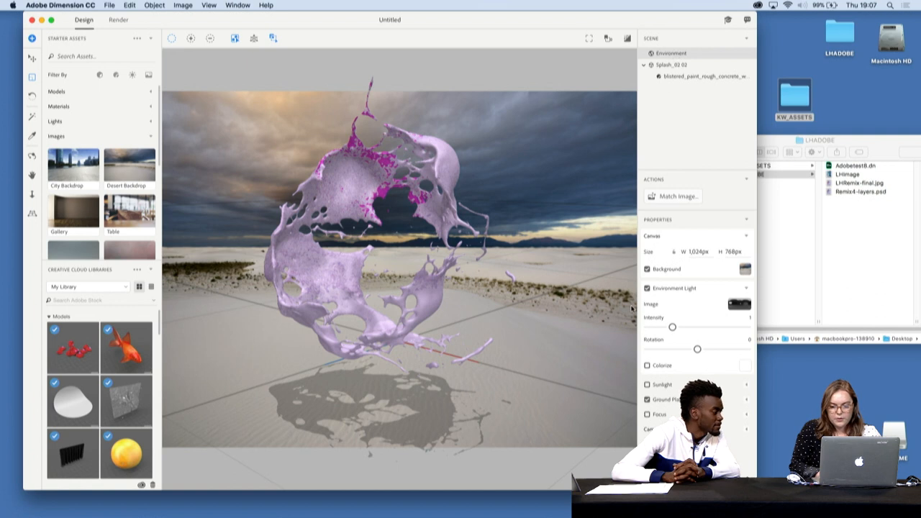
{"action": "mouse_move", "coordinate": [675, 195]}
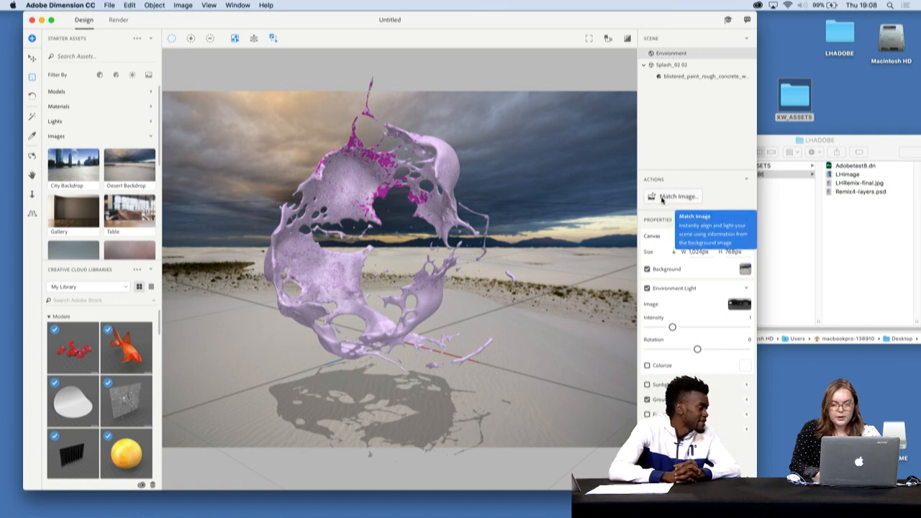
{"action": "left_click", "coordinate": [677, 195]}
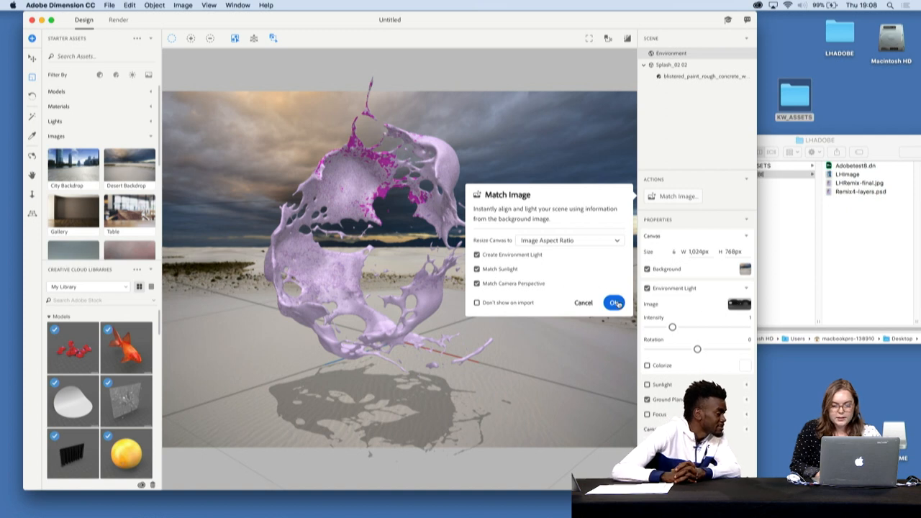
{"action": "left_click", "coordinate": [614, 302]}
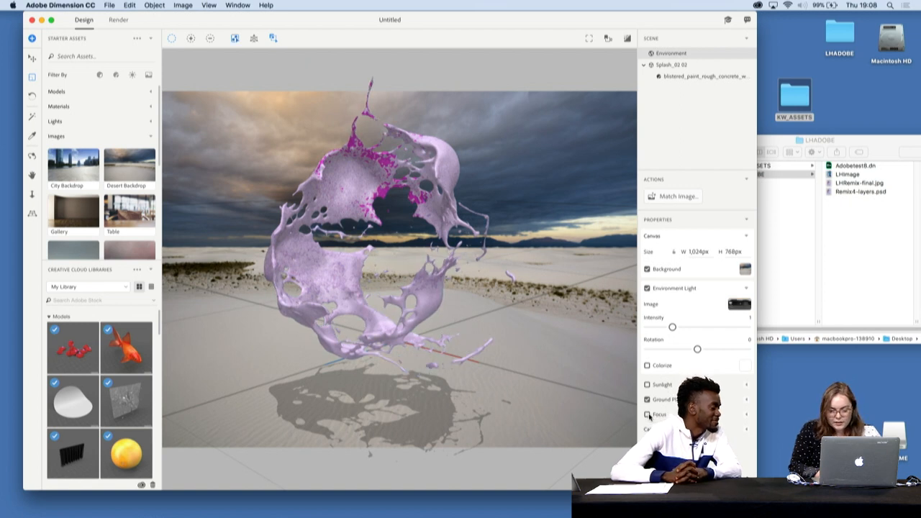
Enable camera Focus in the Environment properties and show the live Render Preview.
{"action": "left_click", "coordinate": [647, 414]}
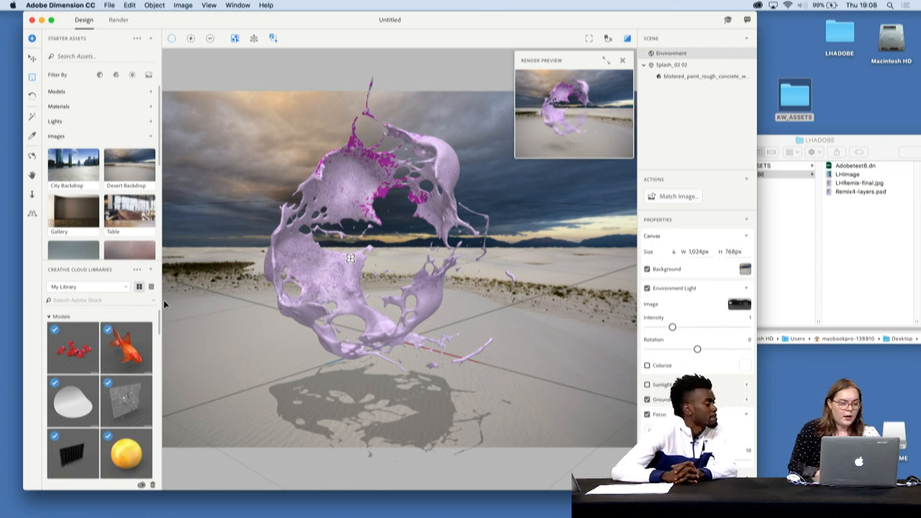
{"action": "scroll", "scroll_direction": "down", "scroll_amount": 3}
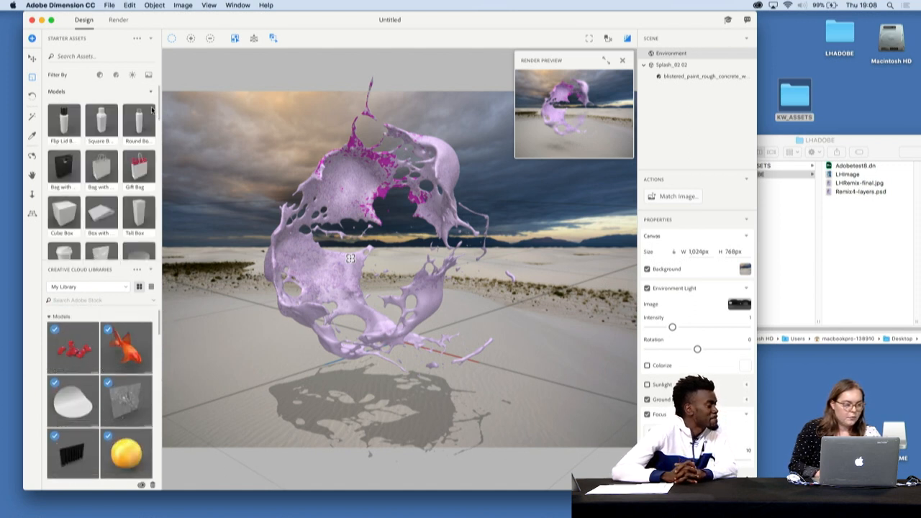
Drag the starter Sphere model into the splash and scale it to 0.2.
{"action": "scroll", "scroll_direction": "down", "scroll_amount": 3}
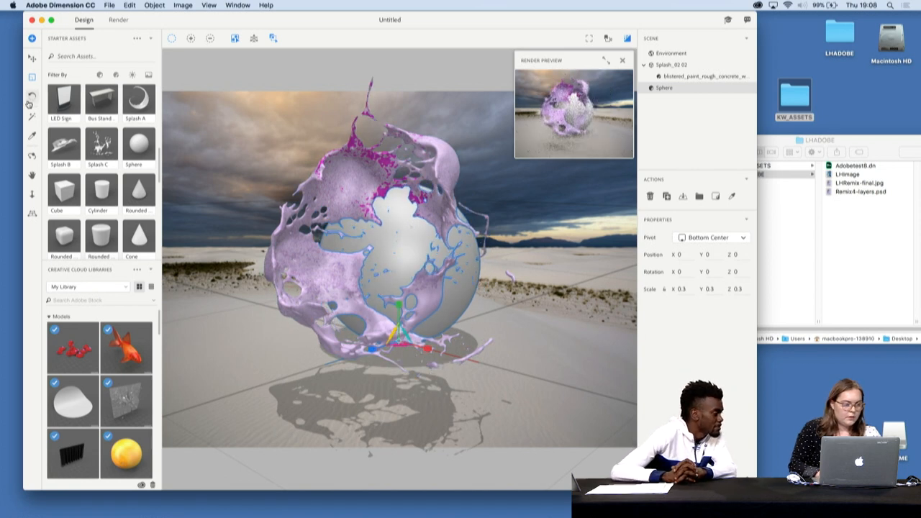
{"action": "mouse_move", "coordinate": [32, 58]}
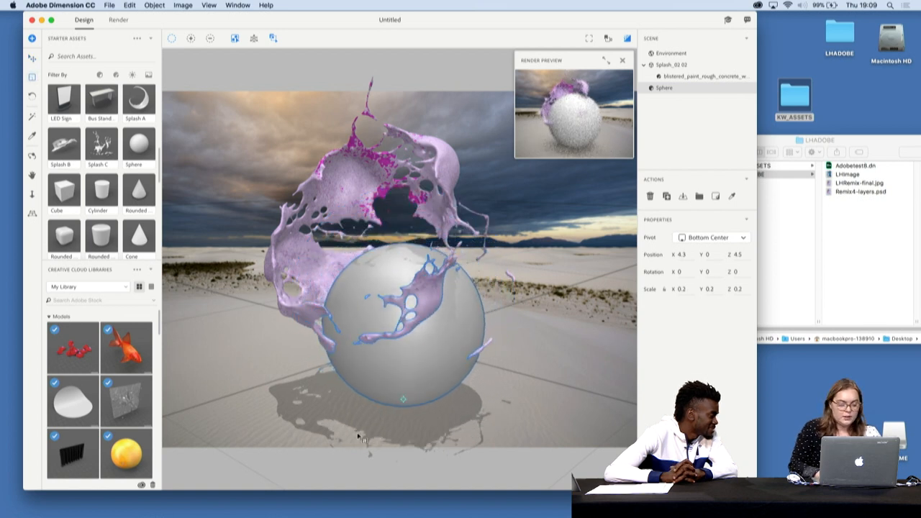
{"action": "left_click", "coordinate": [403, 323]}
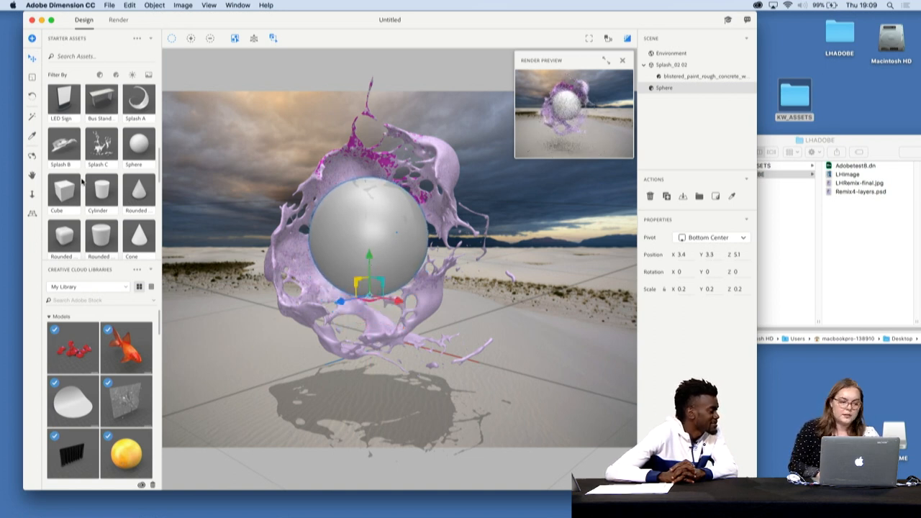
Centre the sphere in the splash ring and apply the silver padded metallic library material.
{"action": "scroll", "scroll_direction": "down", "scroll_amount": 3}
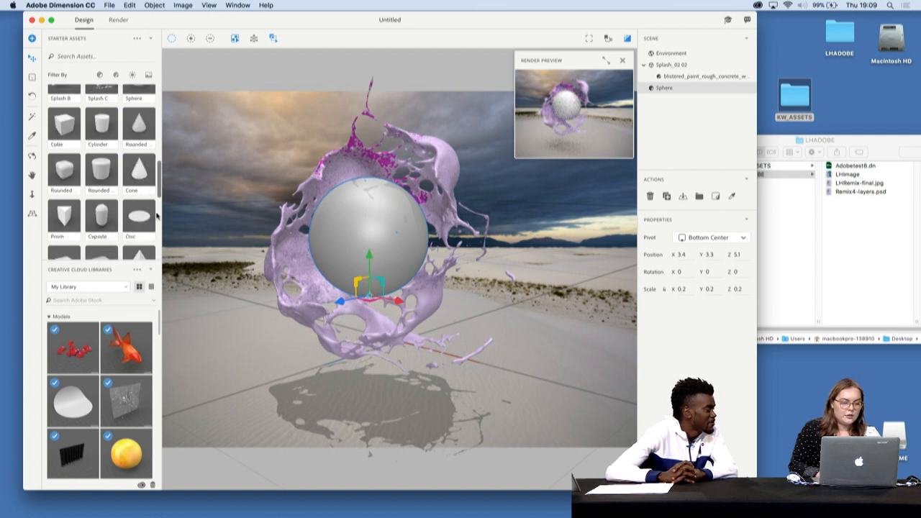
{"action": "scroll", "scroll_direction": "up", "scroll_amount": 3}
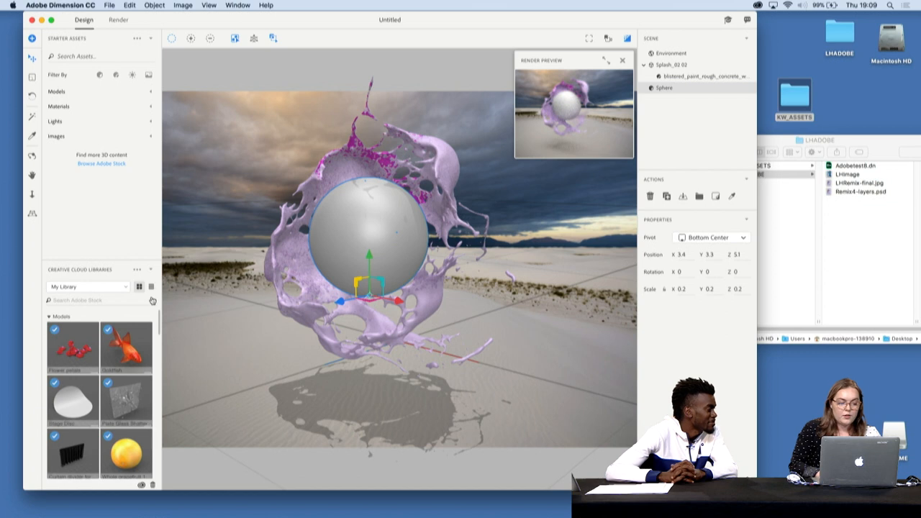
{"action": "left_click", "coordinate": [101, 300]}
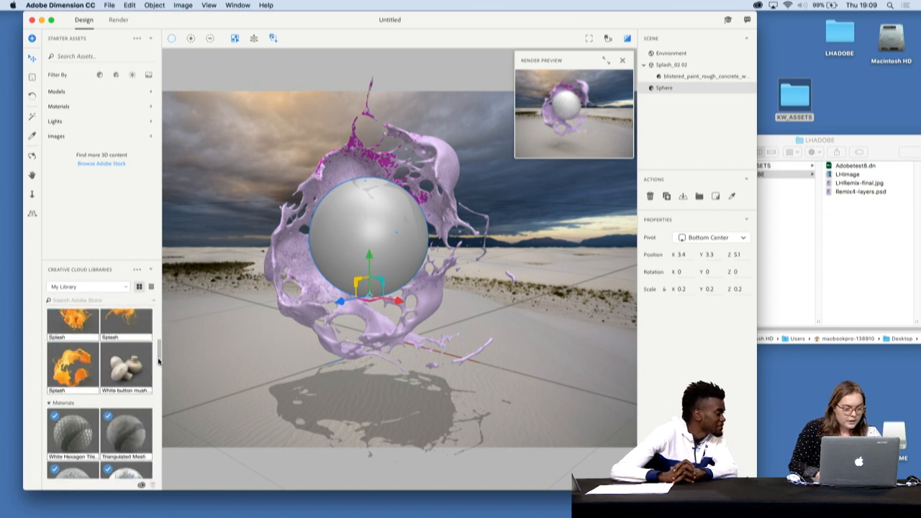
{"action": "scroll", "scroll_direction": "down", "scroll_amount": 3}
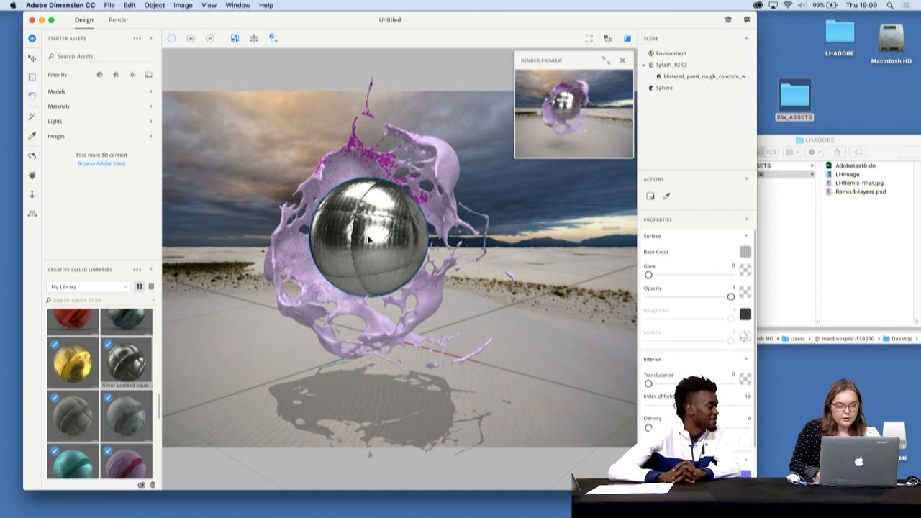
Select the Sphere and rotate it with the gizmo so its seams tilt.
{"action": "left_click", "coordinate": [368, 238]}
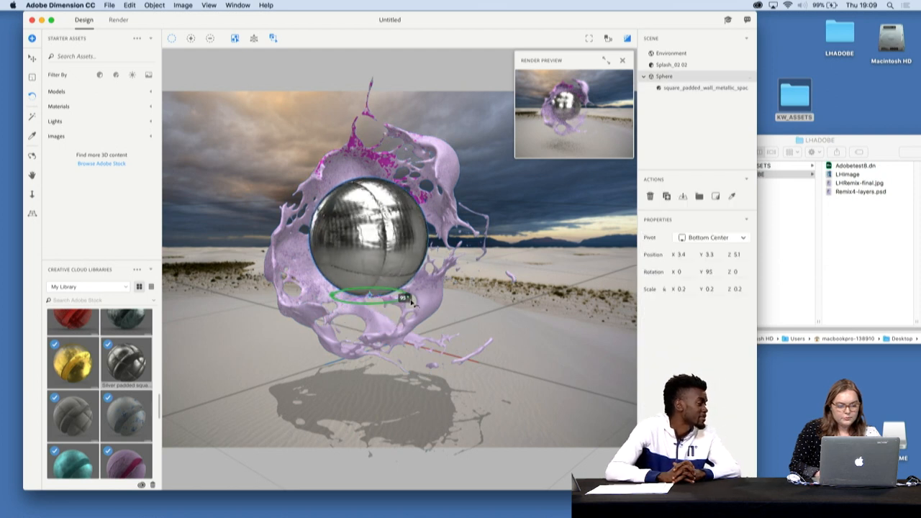
{"action": "left_click_drag", "start_coordinate": [374, 299], "coordinate": [382, 277]}
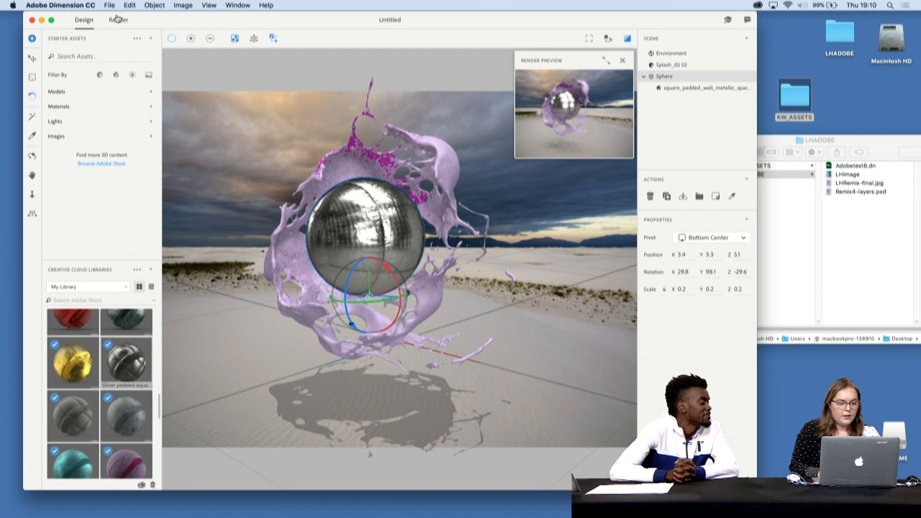
{"action": "left_click", "coordinate": [119, 19]}
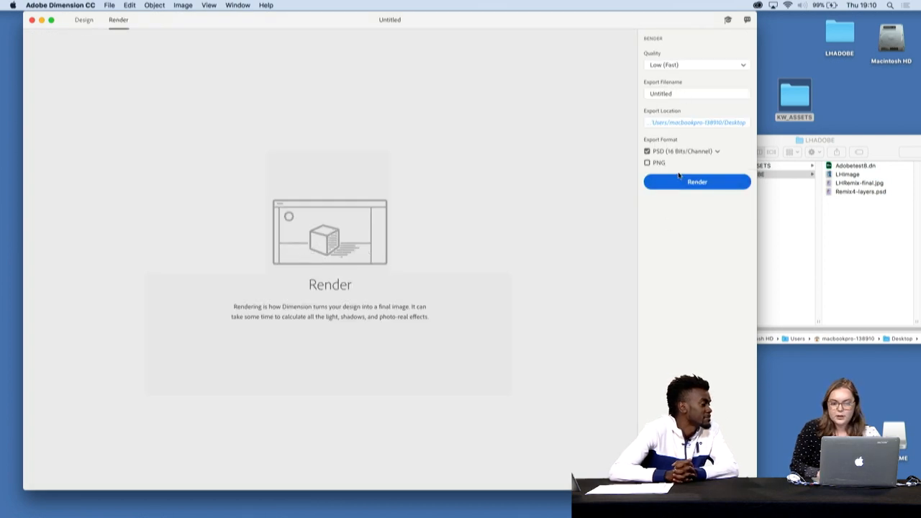
{"action": "mouse_move", "coordinate": [388, 259]}
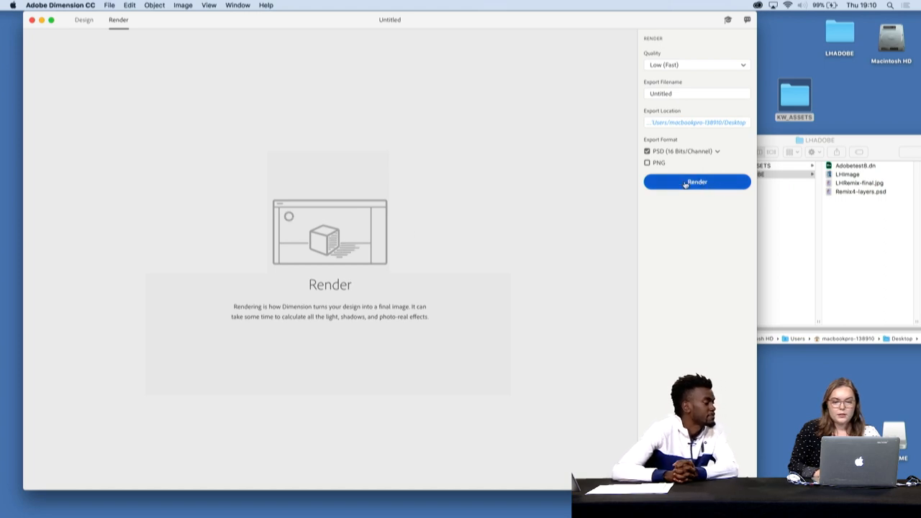
Render the scene at Low quality as a 16-bit PSD to the Desktop.
{"action": "left_click", "coordinate": [83, 19]}
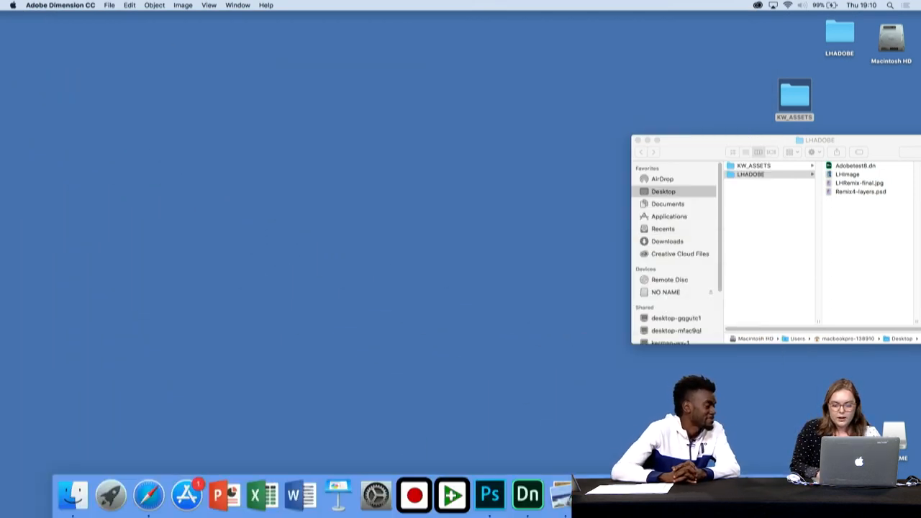
Copy the Rendered Image layer into Untitled-1 despite the depth warning, then open Bubble Wrap.
{"action": "left_click", "coordinate": [490, 494]}
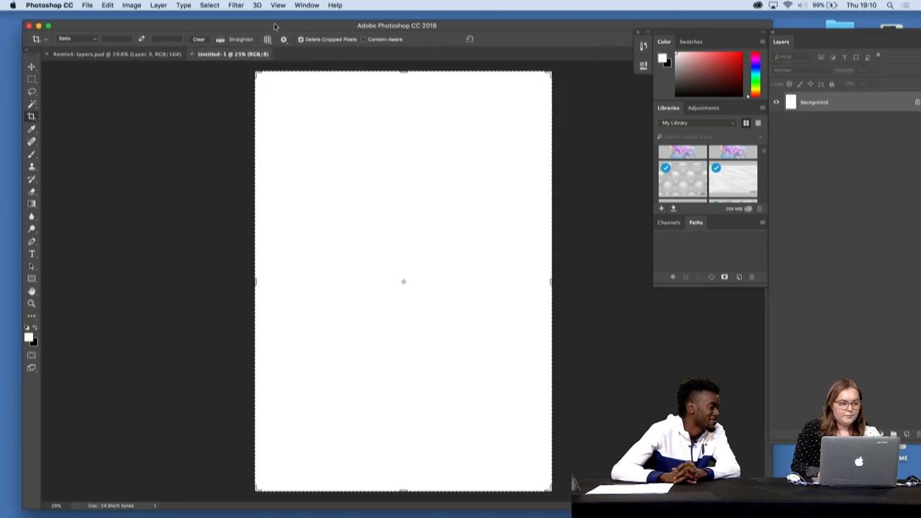
{"action": "left_click", "coordinate": [32, 66]}
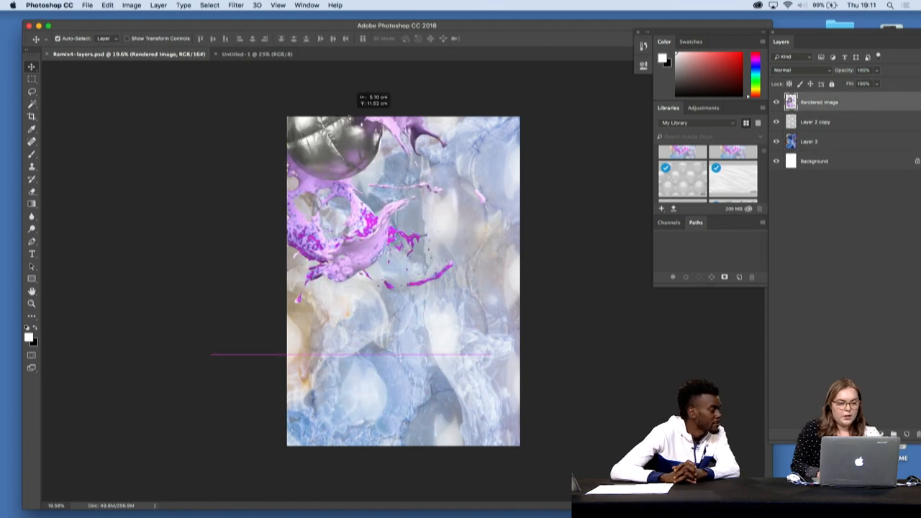
{"action": "left_click", "coordinate": [254, 54]}
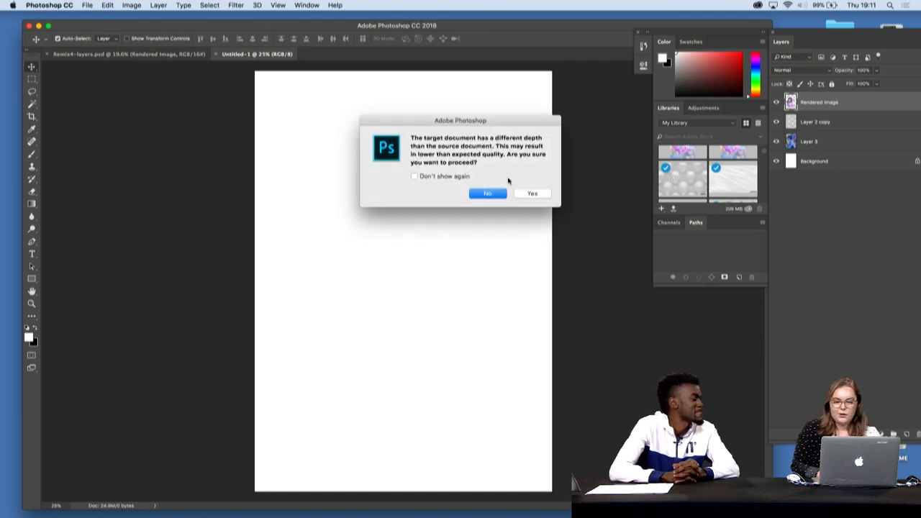
{"action": "left_click", "coordinate": [532, 193]}
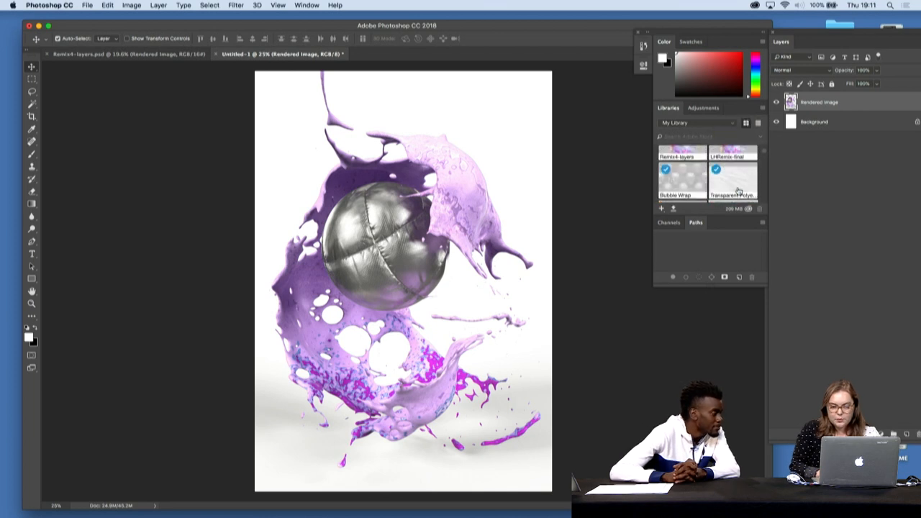
{"action": "double_click", "coordinate": [682, 178]}
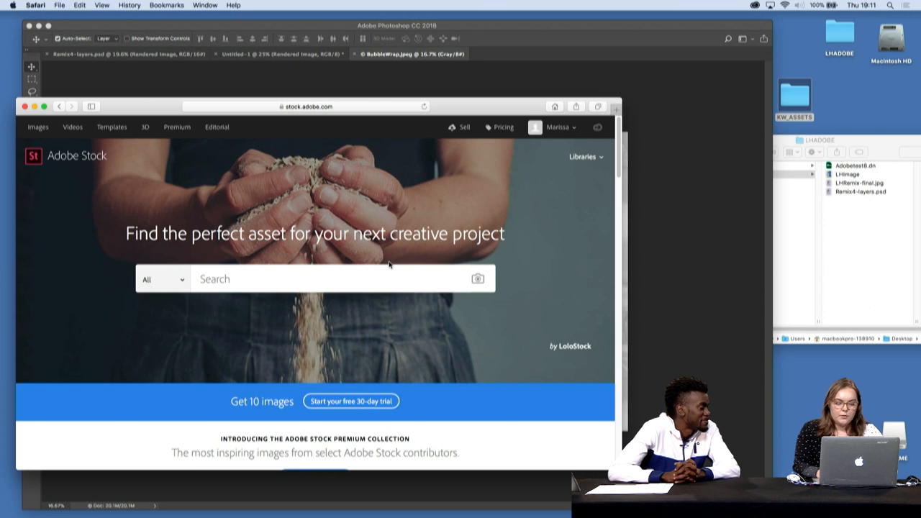
Search Adobe Stock for 'microscopic nature' and open the licensed blue stone texture.
{"action": "type", "text": "microscopic"}
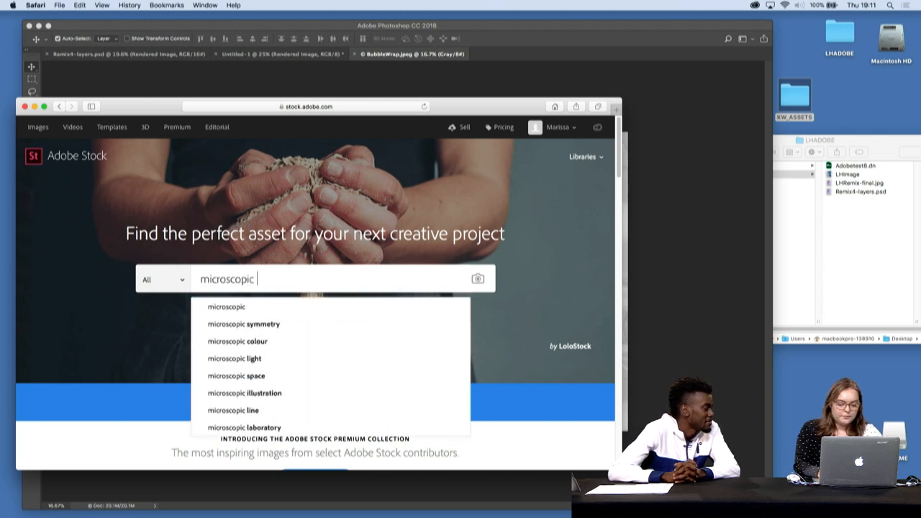
{"action": "type", "text": "nature"}
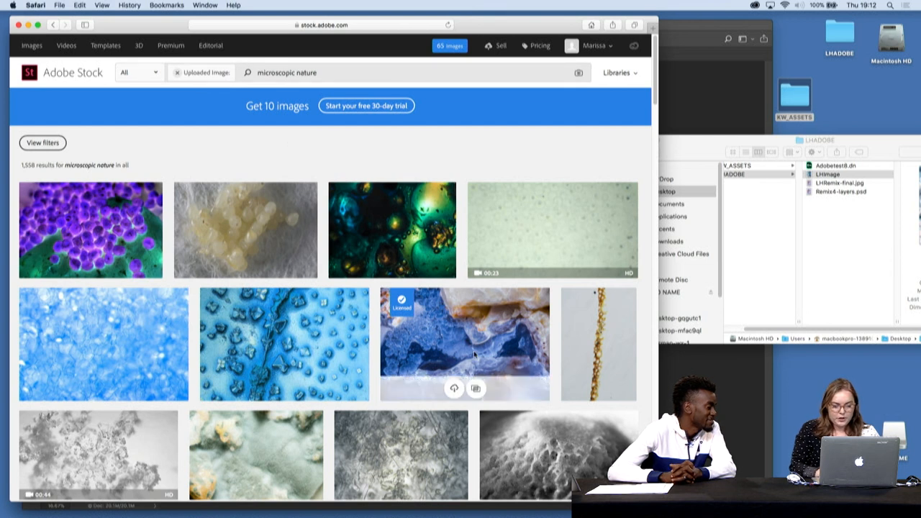
{"action": "left_click", "coordinate": [464, 343]}
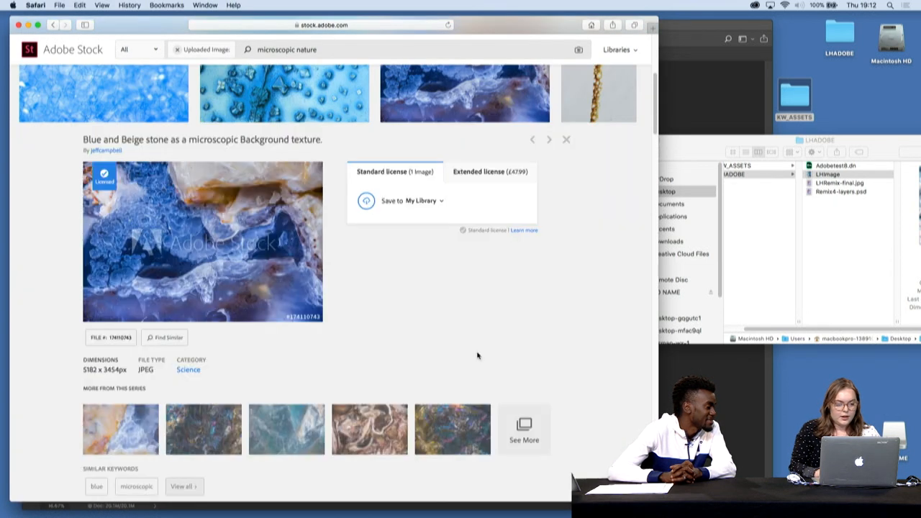
{"action": "mouse_move", "coordinate": [367, 258]}
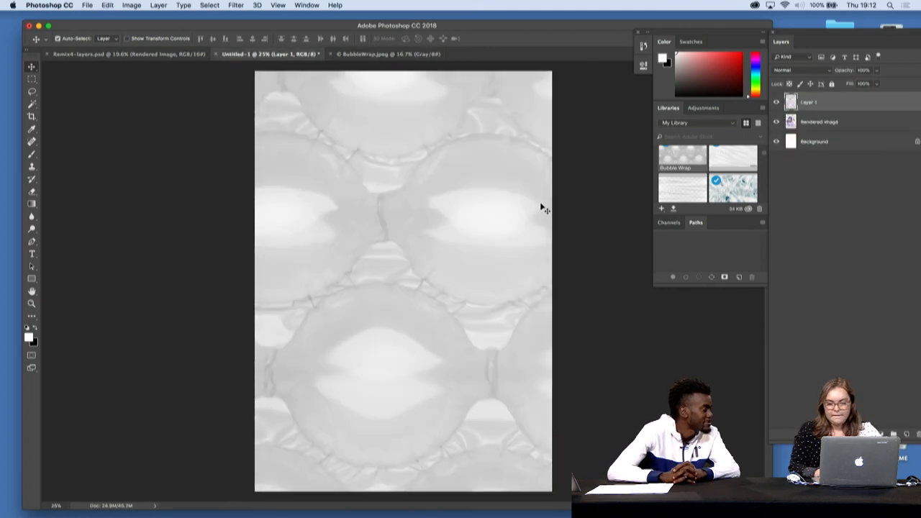
{"action": "mouse_move", "coordinate": [734, 184]}
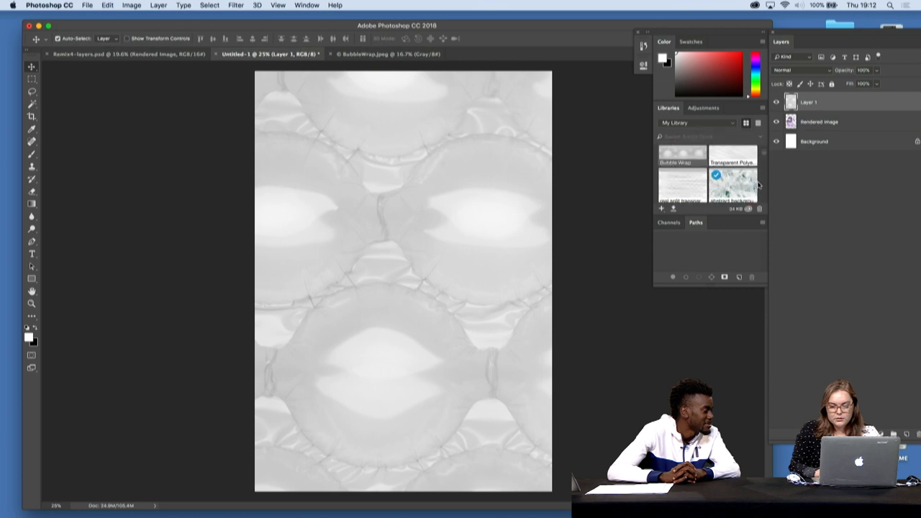
Add the Blue and Beige stone texture below the splash render and bubble wrap layers.
{"action": "scroll", "scroll_direction": "down", "scroll_amount": 3}
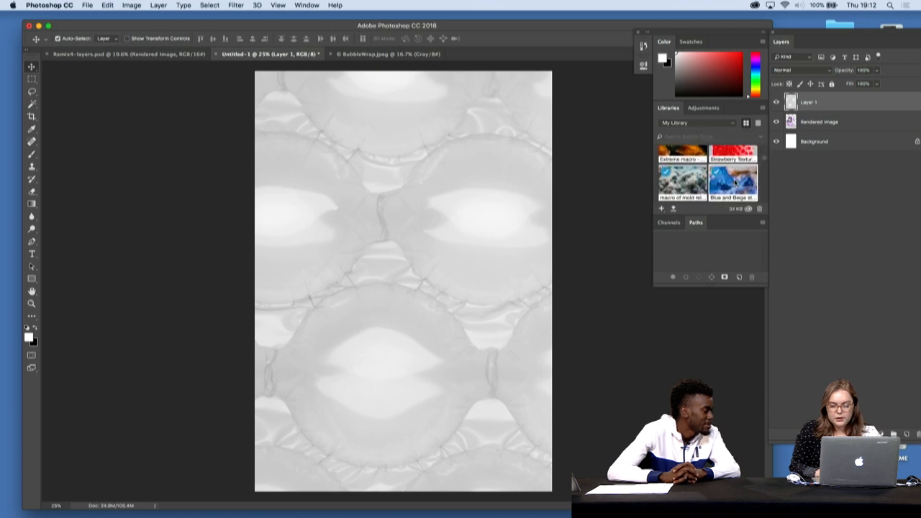
{"action": "double_click", "coordinate": [733, 181]}
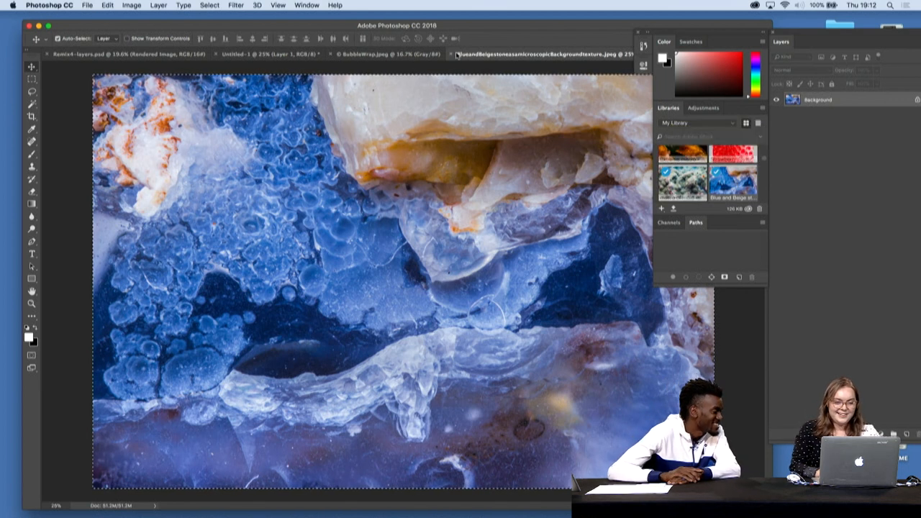
{"action": "left_click", "coordinate": [266, 54]}
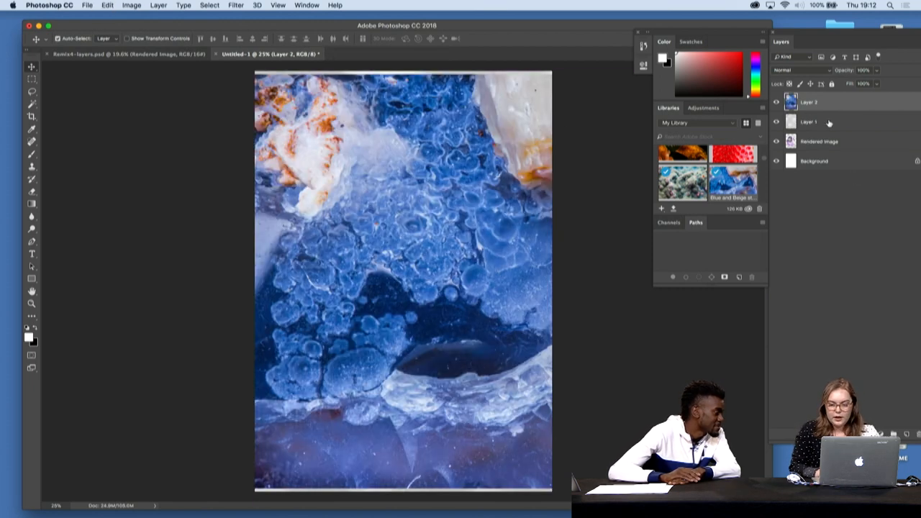
{"action": "left_click", "coordinate": [819, 141]}
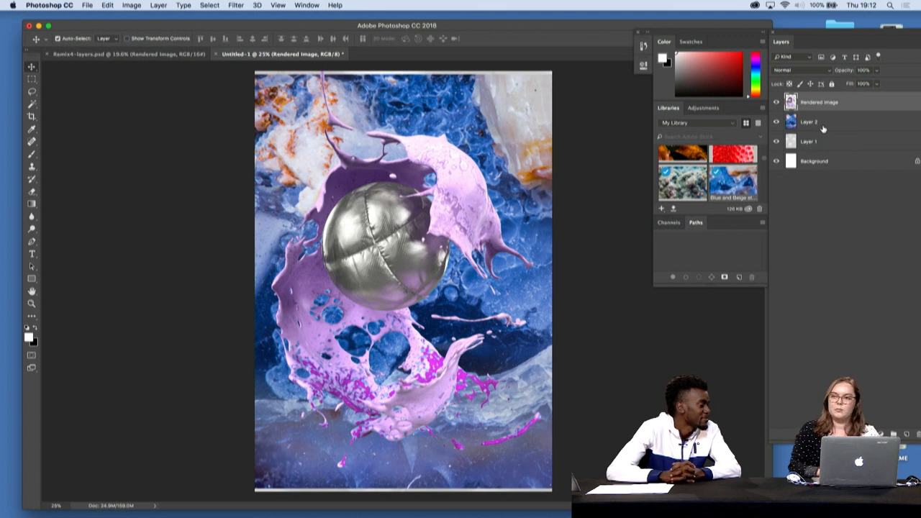
{"action": "mouse_move", "coordinate": [834, 133]}
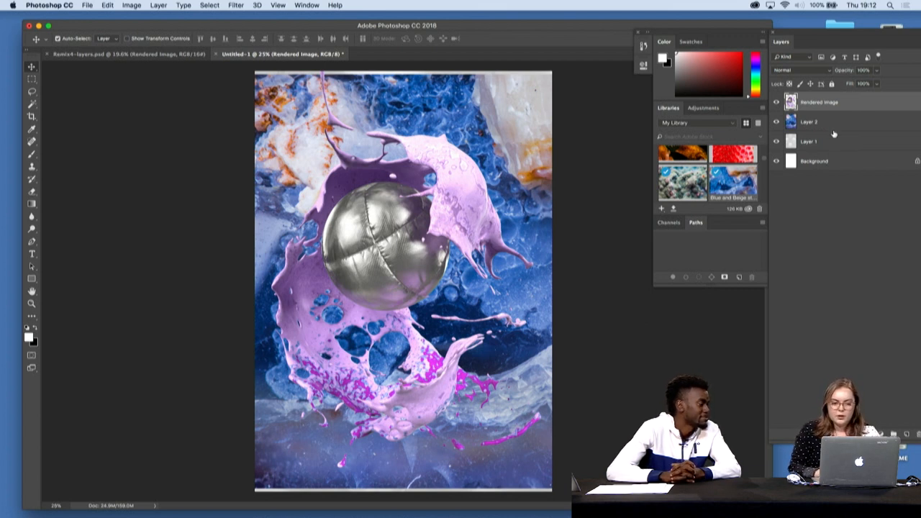
{"action": "left_click", "coordinate": [808, 141]}
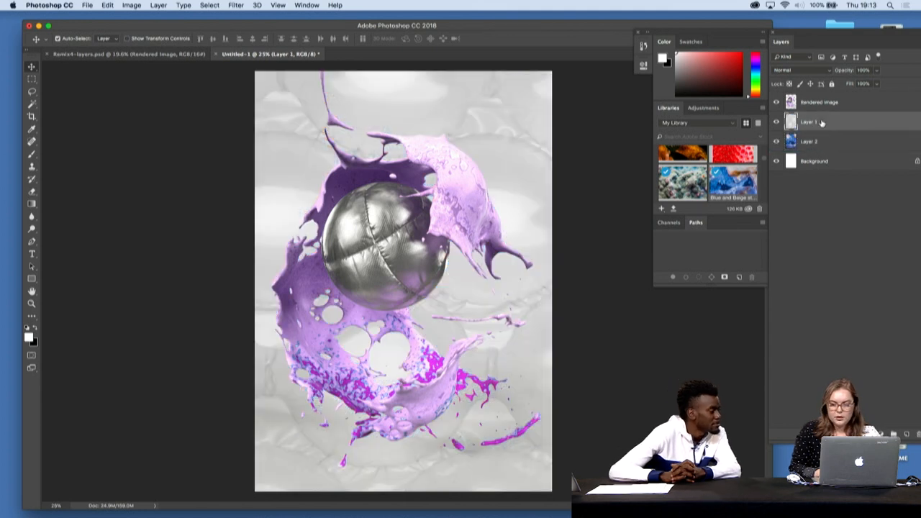
Blend the bubble wrap in Hard Light and flip the stone layer horizontally.
{"action": "left_click", "coordinate": [801, 70]}
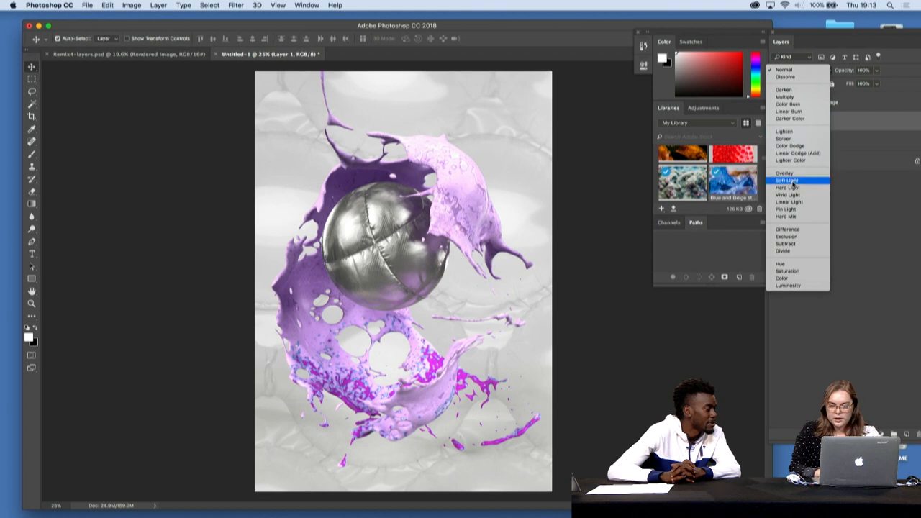
{"action": "left_click", "coordinate": [786, 187]}
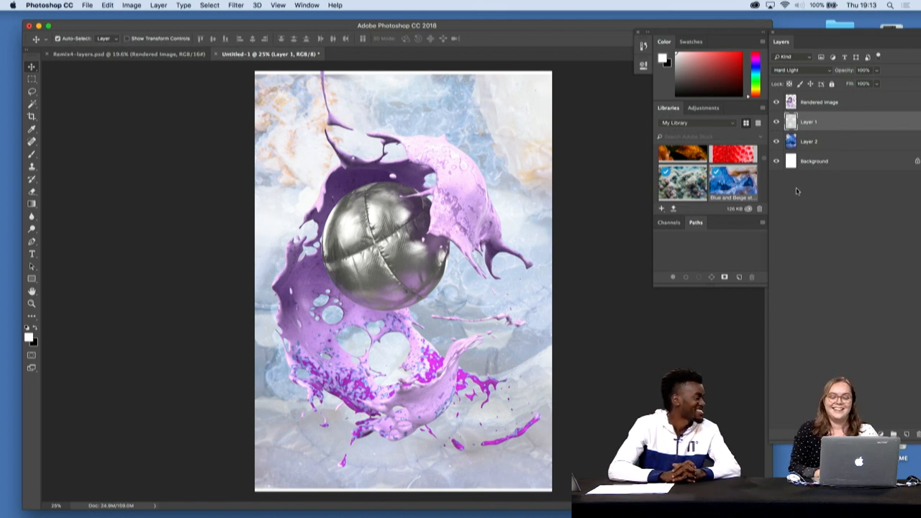
{"action": "left_click", "coordinate": [809, 141]}
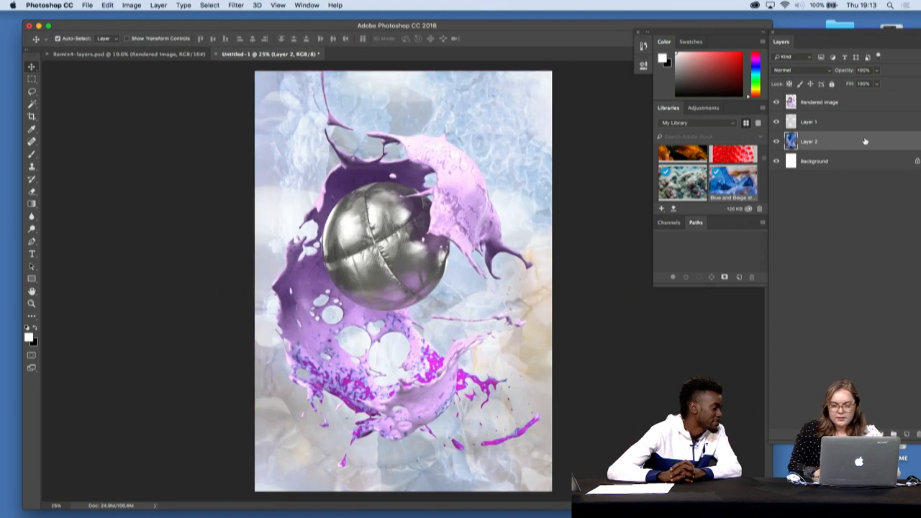
{"action": "left_click", "coordinate": [807, 121]}
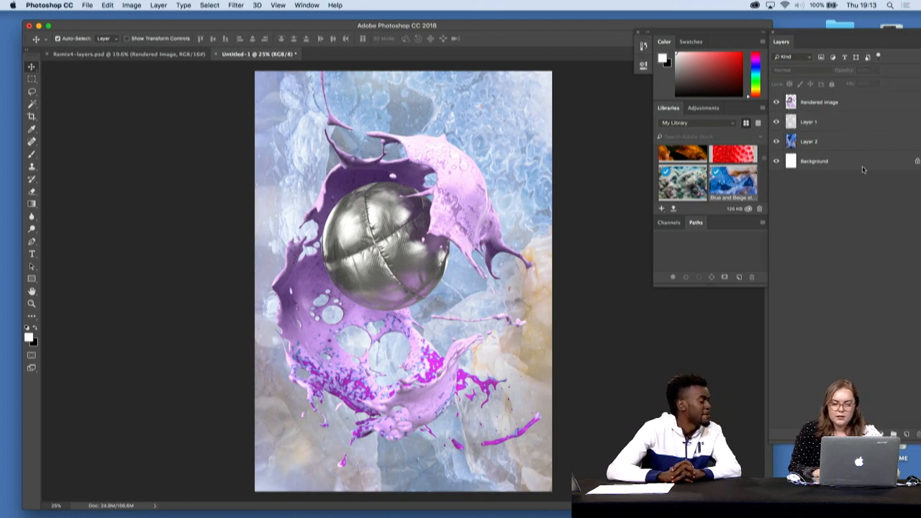
{"action": "left_click", "coordinate": [808, 121]}
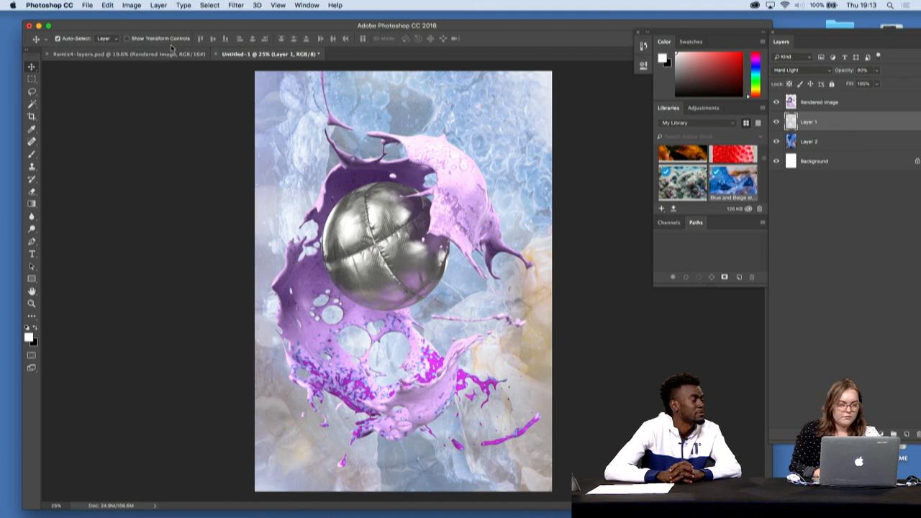
{"action": "left_click", "coordinate": [131, 5]}
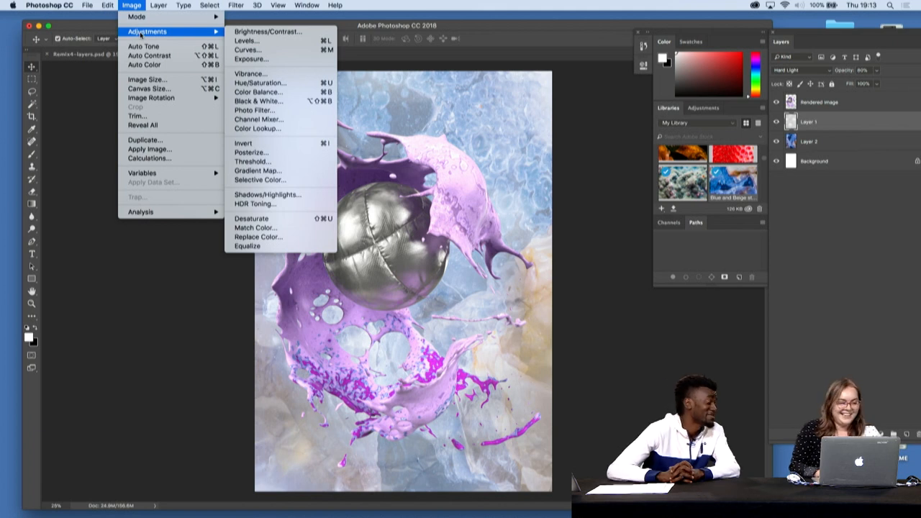
{"action": "mouse_move", "coordinate": [268, 31]}
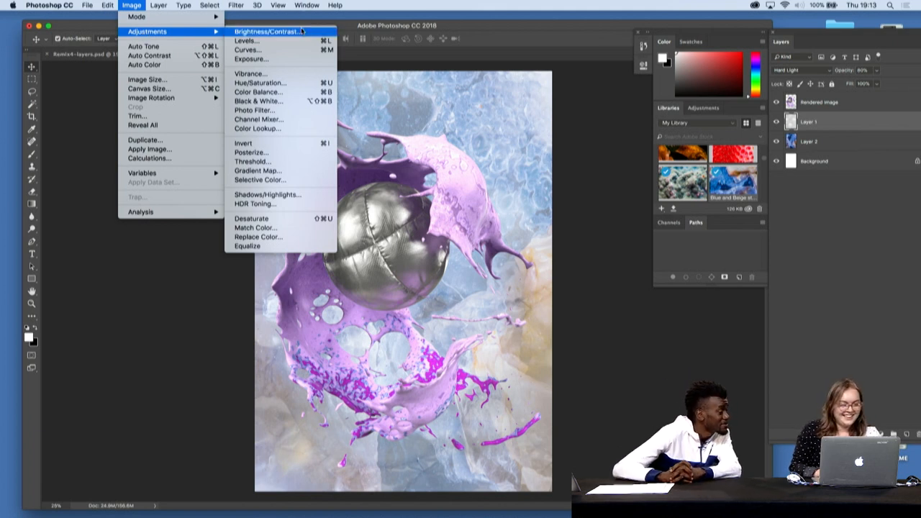
Apply Brightness -33 and Contrast 10 to the bubble wrap layer.
{"action": "left_click", "coordinate": [268, 31]}
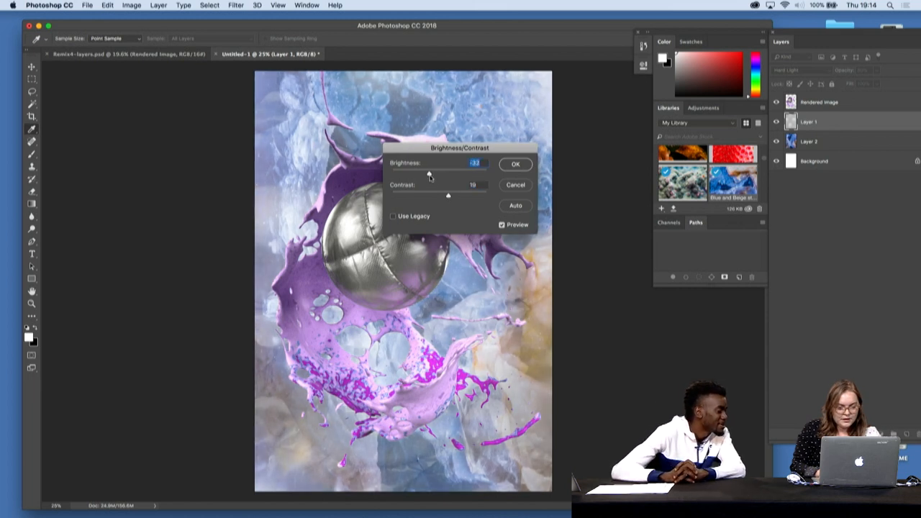
{"action": "left_click", "coordinate": [516, 164]}
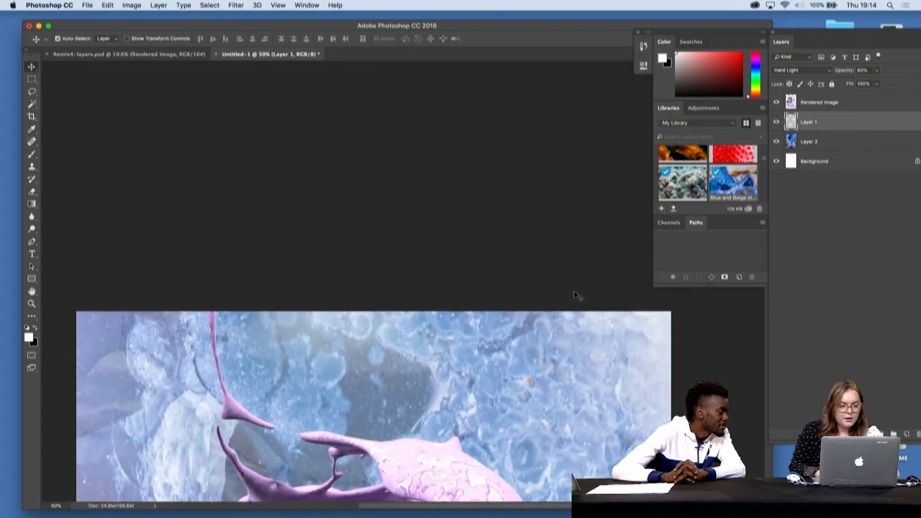
Zoom in and select the Burn tool, set to midtones at 50% exposure.
{"action": "scroll", "scroll_direction": "up", "scroll_amount": 3}
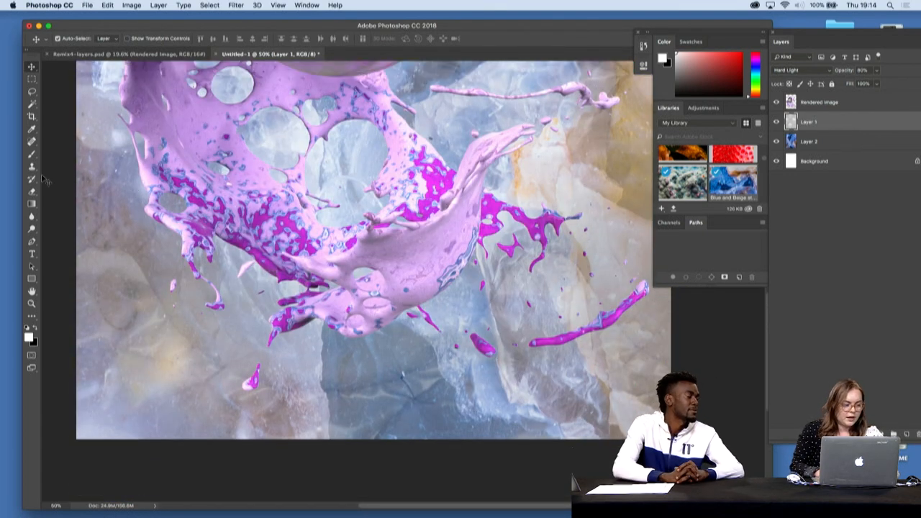
{"action": "mouse_move", "coordinate": [32, 229]}
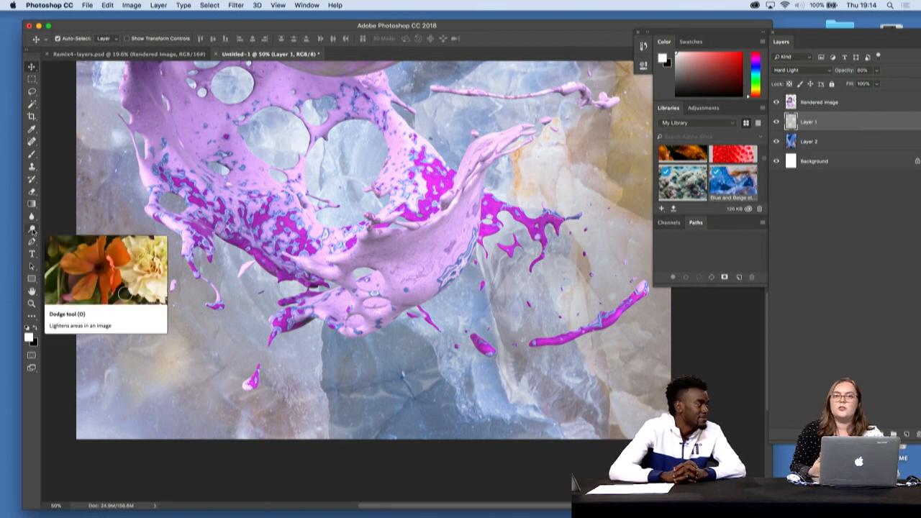
{"action": "mouse_move", "coordinate": [75, 226]}
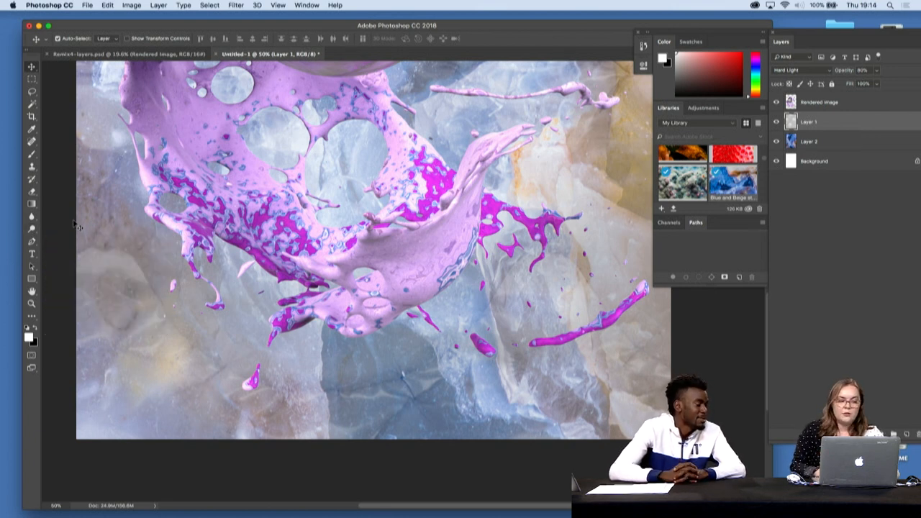
{"action": "left_click", "coordinate": [32, 227]}
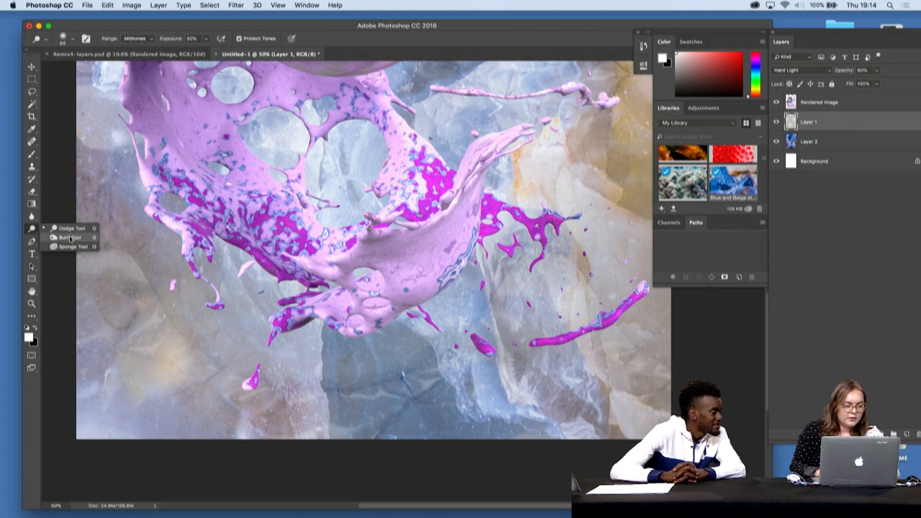
{"action": "left_click", "coordinate": [68, 237]}
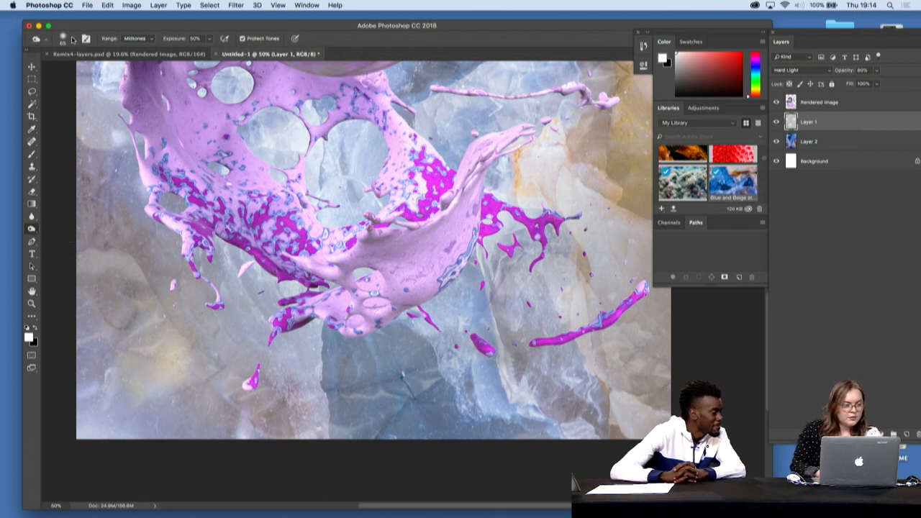
{"action": "left_click", "coordinate": [63, 38]}
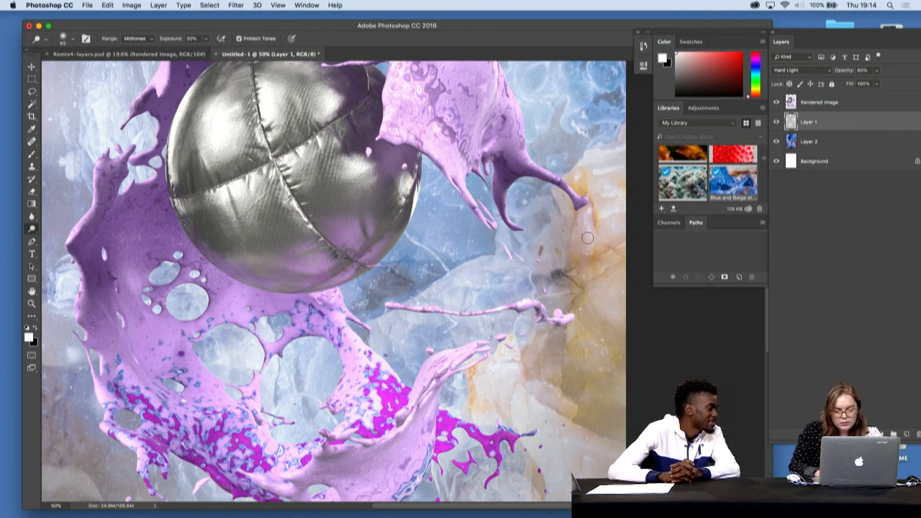
{"action": "mouse_move", "coordinate": [473, 229]}
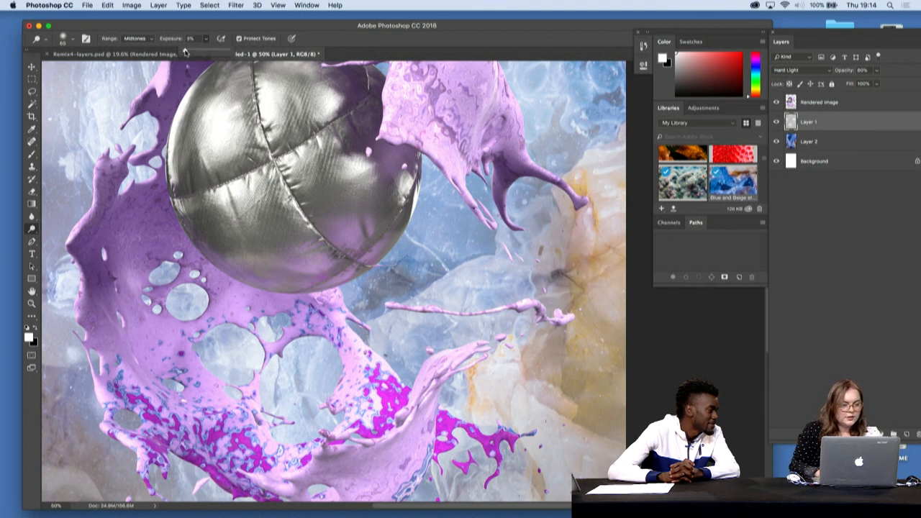
Lower the toning tool's exposure to about 3%.
{"action": "left_click", "coordinate": [73, 38]}
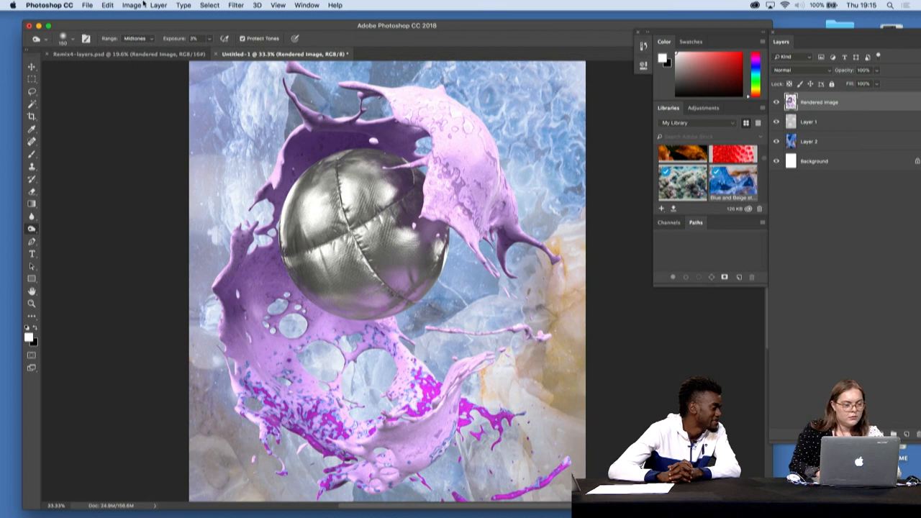
Darken the rendered splash's midtones with a Curves adjustment.
{"action": "left_click", "coordinate": [131, 5]}
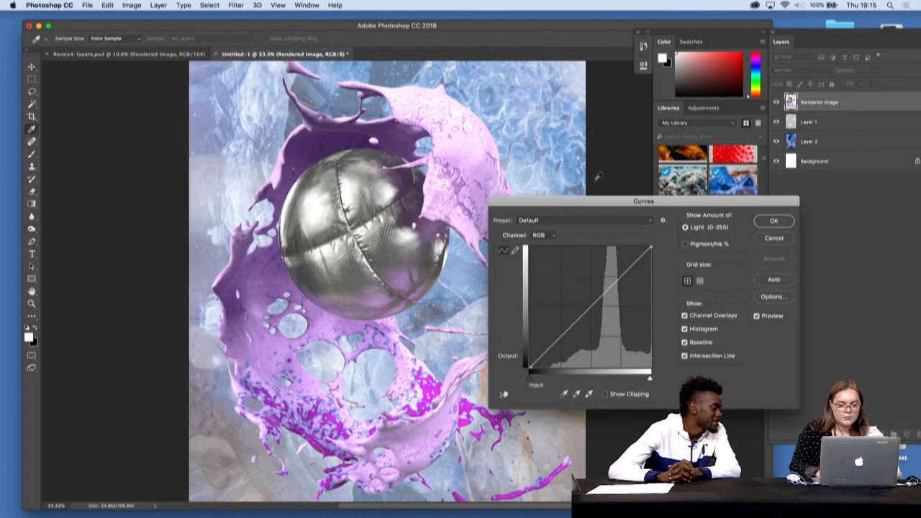
{"action": "left_click_drag", "start_coordinate": [587, 315], "coordinate": [585, 297]}
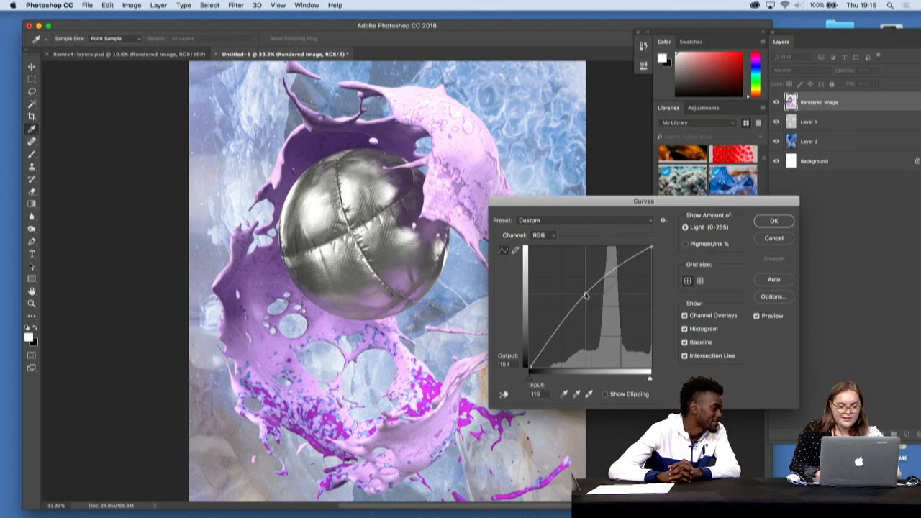
{"action": "left_click_drag", "start_coordinate": [587, 297], "coordinate": [594, 318]}
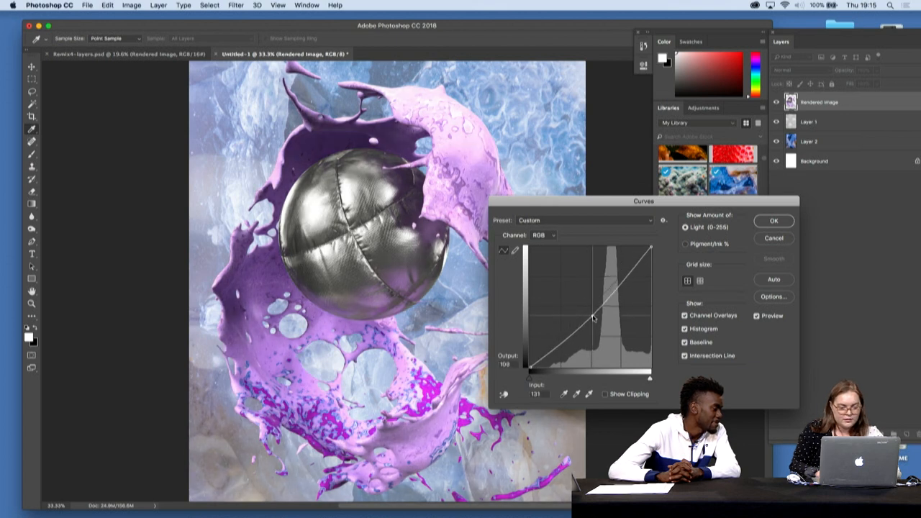
{"action": "left_click_drag", "start_coordinate": [590, 320], "coordinate": [593, 320]}
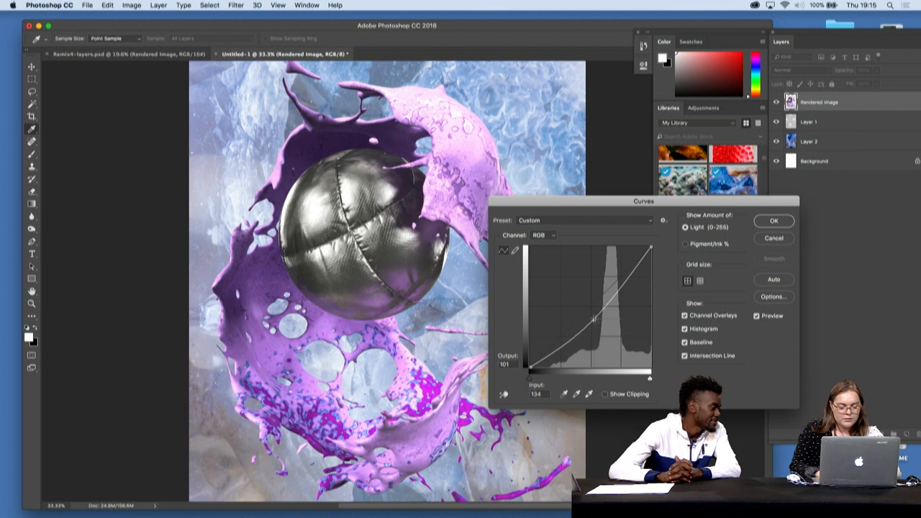
{"action": "left_click", "coordinate": [773, 220]}
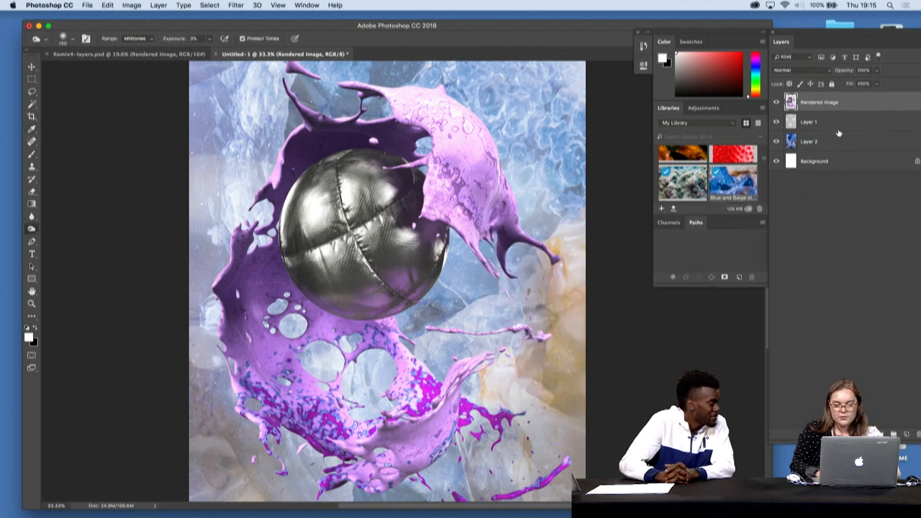
Lower bubble-wrap Layer 1 to about 47% opacity, then select Layer 2.
{"action": "left_click", "coordinate": [809, 141]}
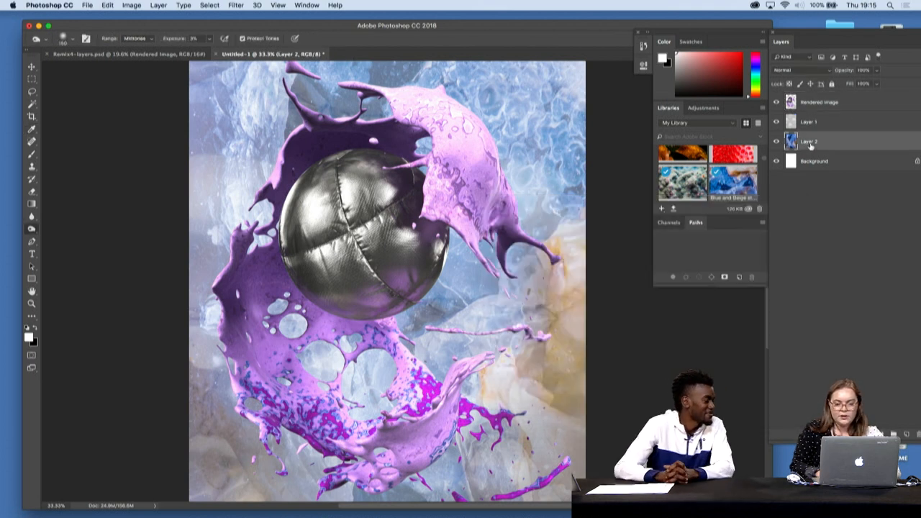
{"action": "left_click", "coordinate": [825, 121]}
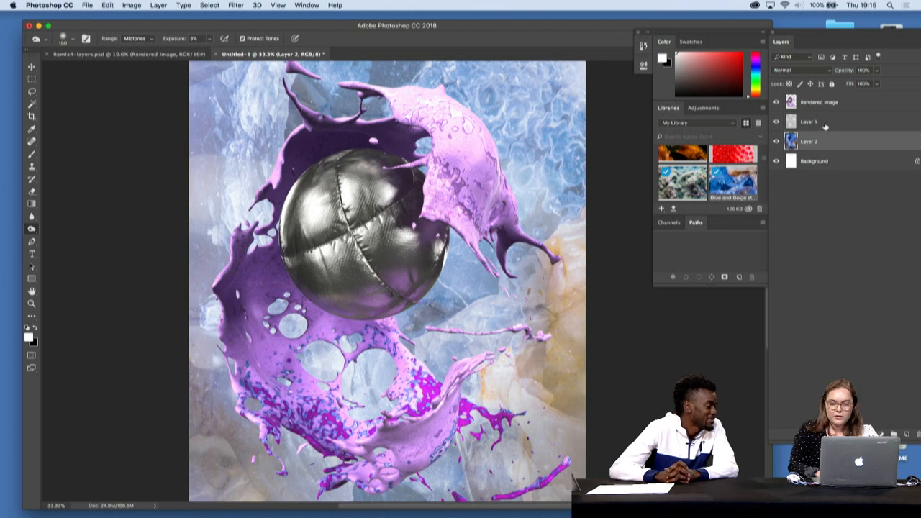
{"action": "left_click", "coordinate": [814, 121]}
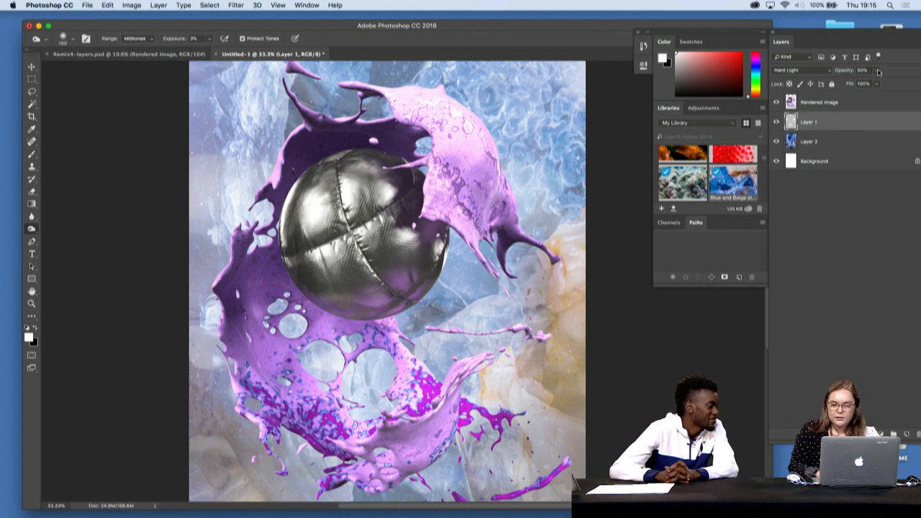
{"action": "left_click_drag", "start_coordinate": [878, 71], "coordinate": [862, 81]}
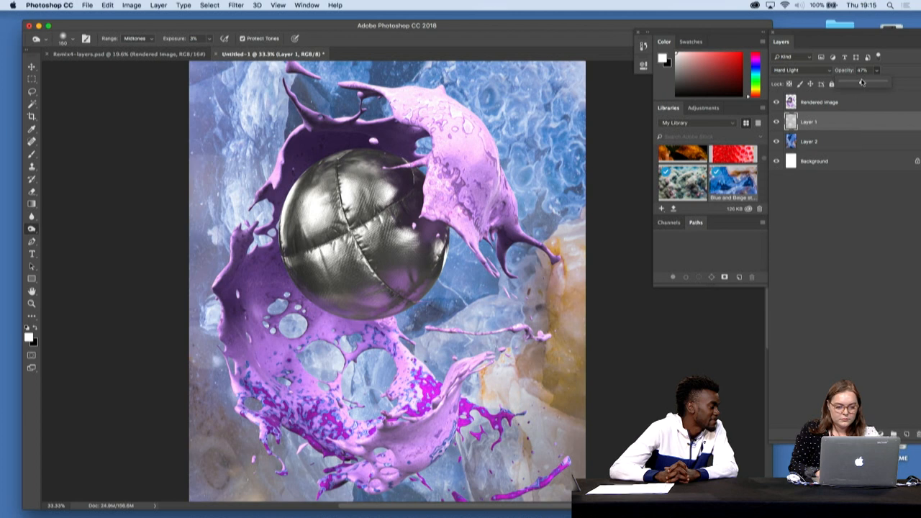
{"action": "left_click", "coordinate": [809, 142]}
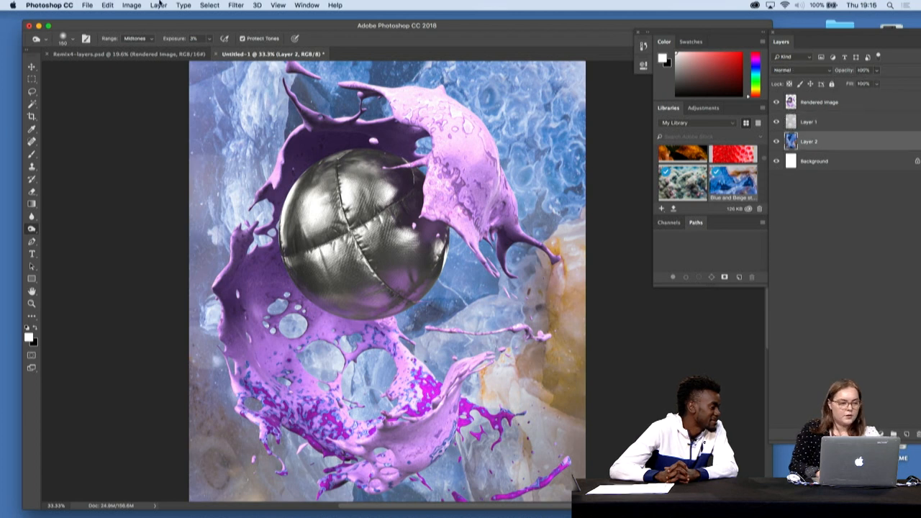
Pull down the midtones of blue stone Layer 2 with Curves.
{"action": "left_click", "coordinate": [131, 5]}
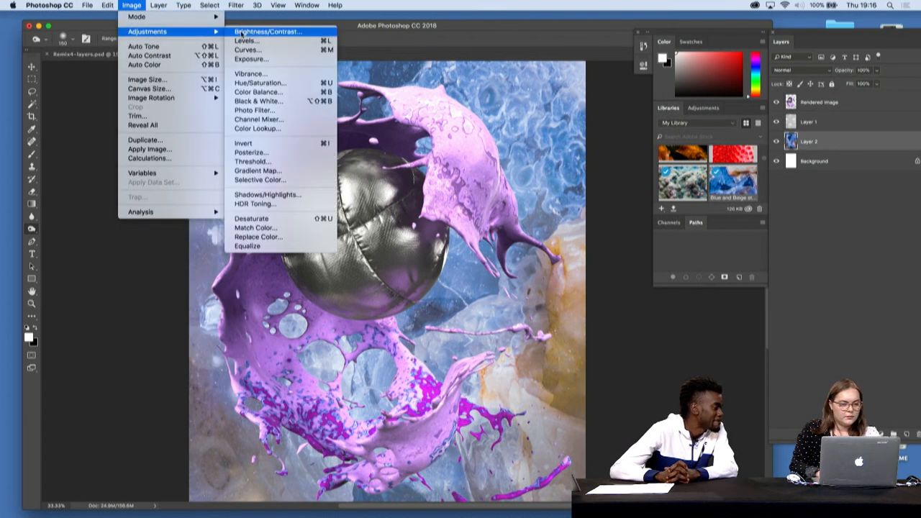
{"action": "left_click", "coordinate": [246, 50]}
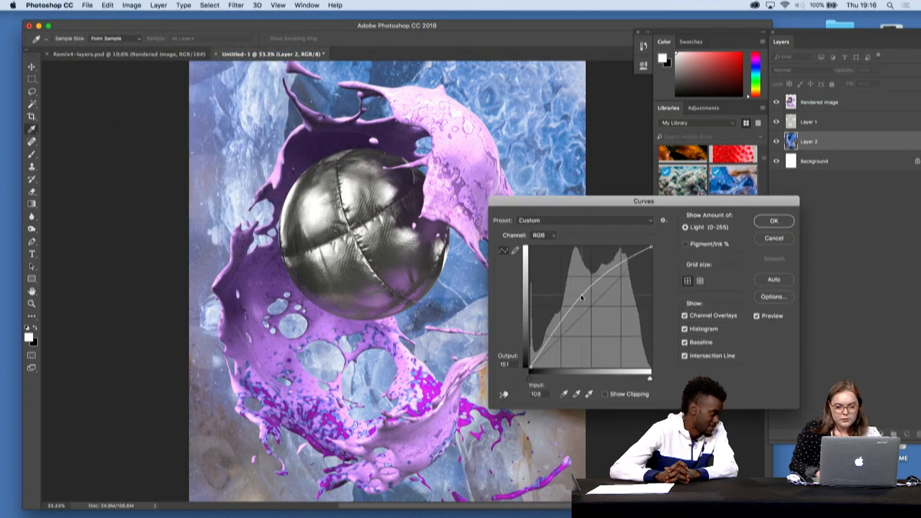
{"action": "left_click_drag", "start_coordinate": [582, 297], "coordinate": [601, 330]}
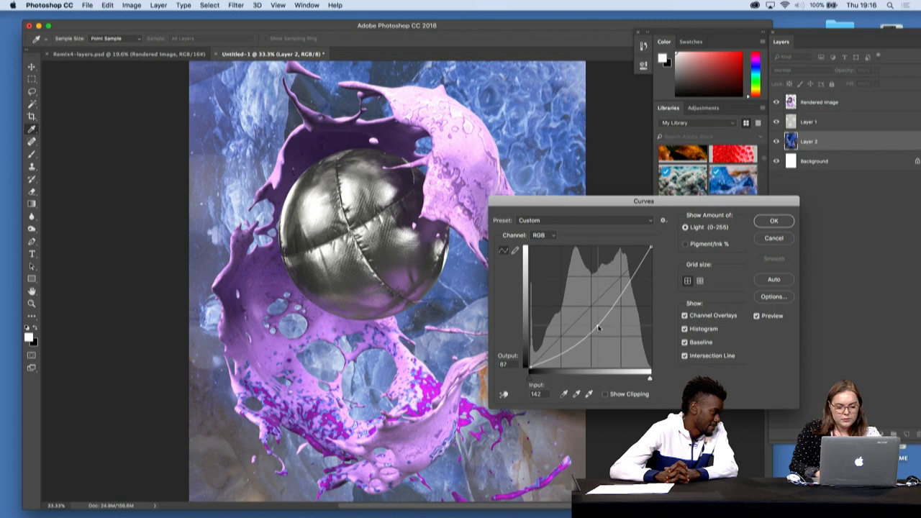
{"action": "left_click_drag", "start_coordinate": [600, 328], "coordinate": [597, 324]}
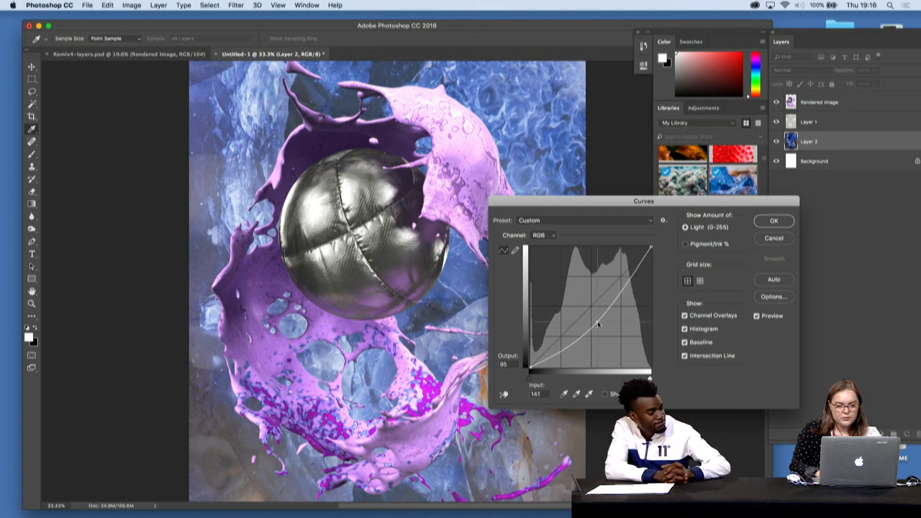
{"action": "left_click", "coordinate": [774, 221]}
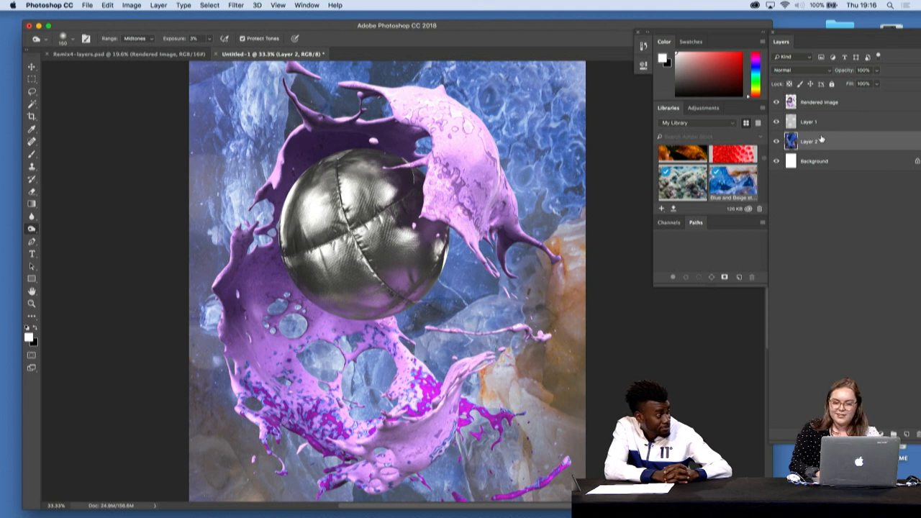
Restore the bubble-wrap Layer 1 to 100% opacity and rotate it -90° with Free Transform.
{"action": "left_click", "coordinate": [807, 122]}
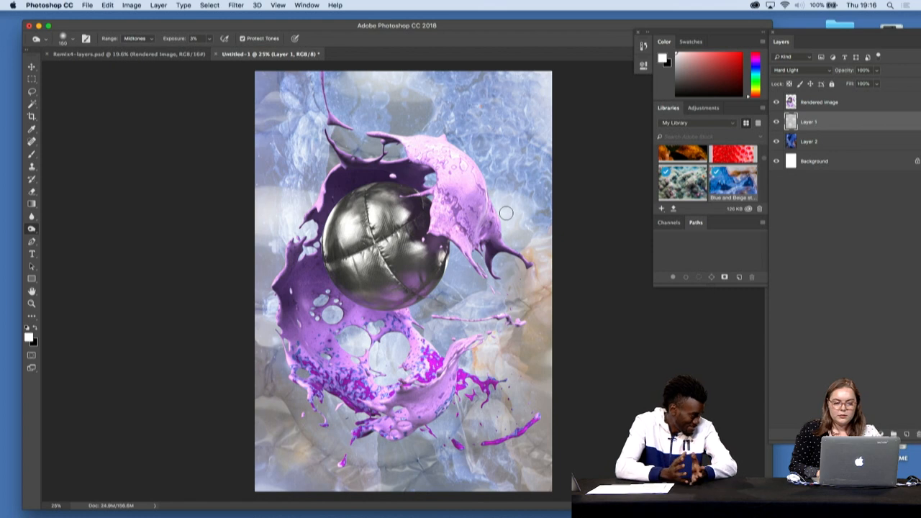
{"action": "left_click", "coordinate": [31, 67]}
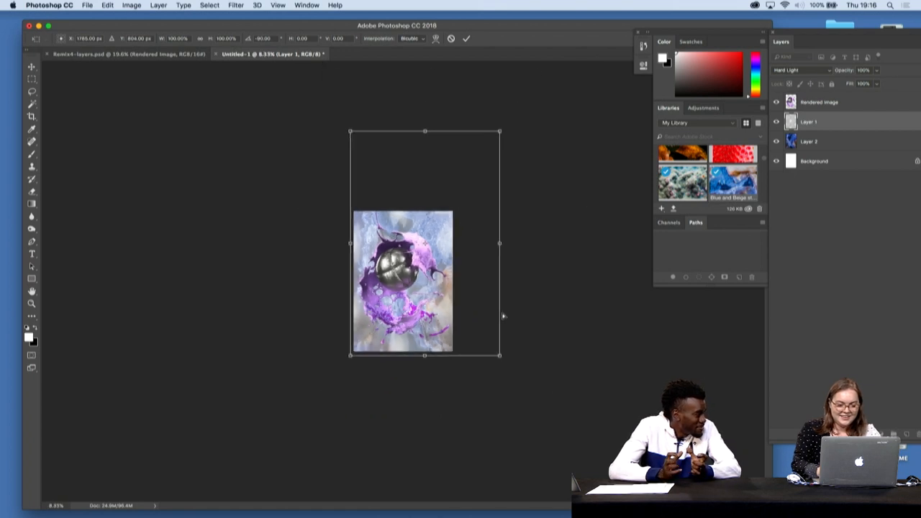
Drag the rotated bubble-wrap texture down-left into place and commit the transform.
{"action": "left_click_drag", "start_coordinate": [501, 131], "coordinate": [464, 186]}
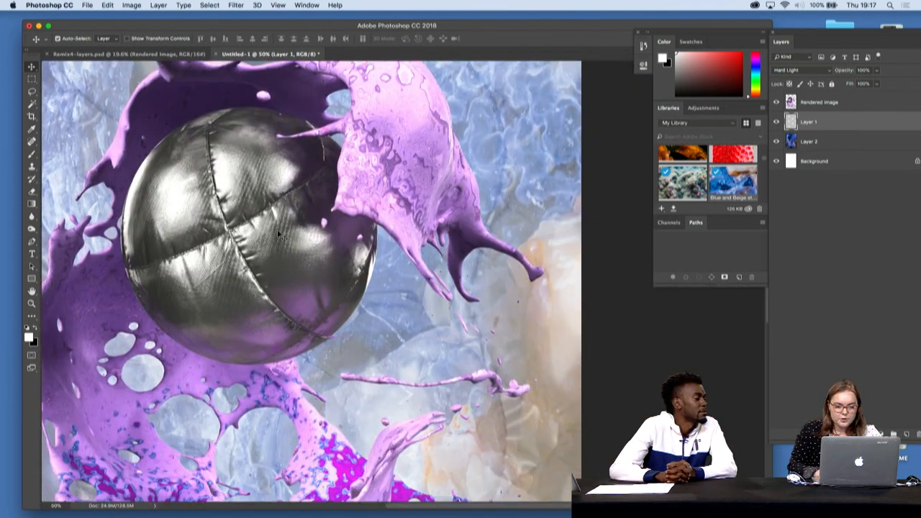
Brush the bubble-wrap texture around the splash with the Dodge Tool at Midtones, 10% exposure.
{"action": "scroll", "scroll_direction": "down", "scroll_amount": 3}
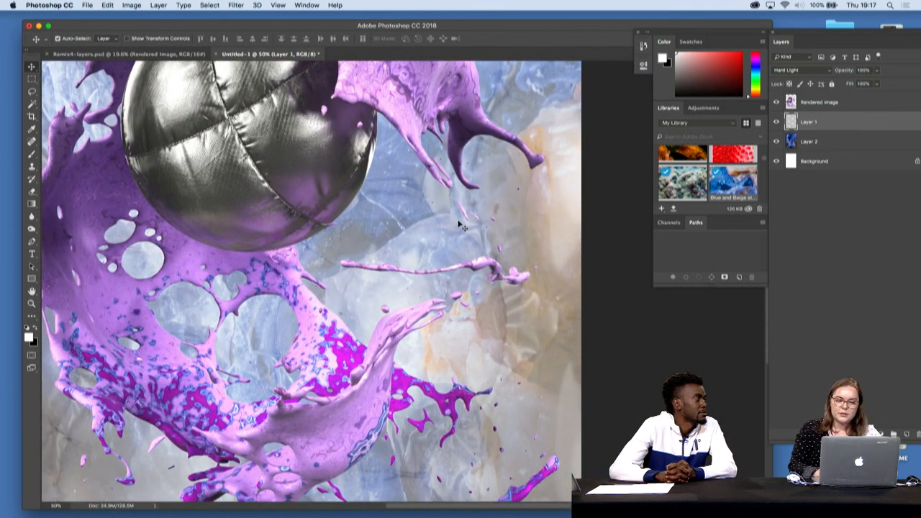
{"action": "left_click", "coordinate": [32, 229]}
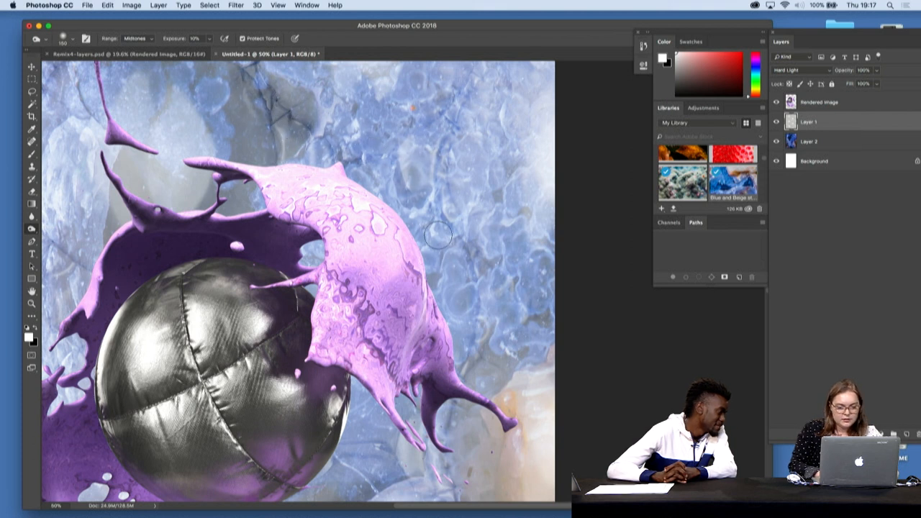
{"action": "mouse_move", "coordinate": [453, 165]}
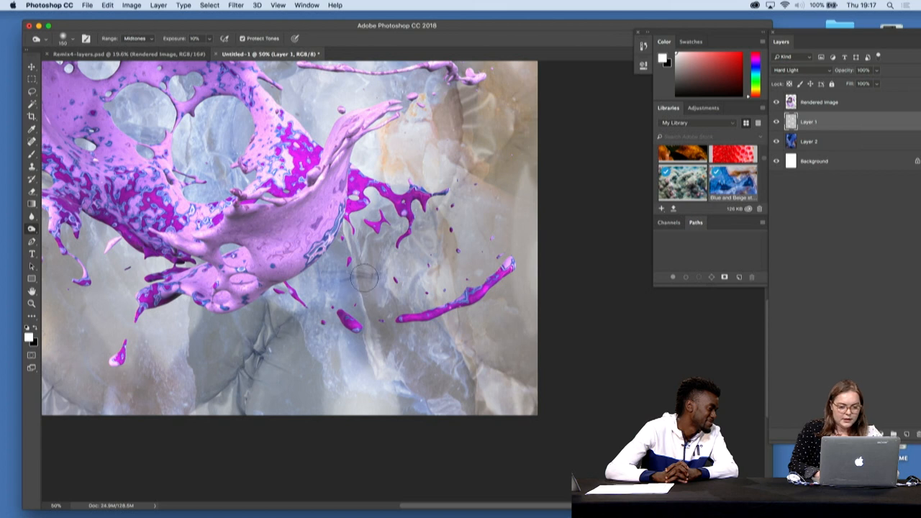
{"action": "mouse_move", "coordinate": [486, 370]}
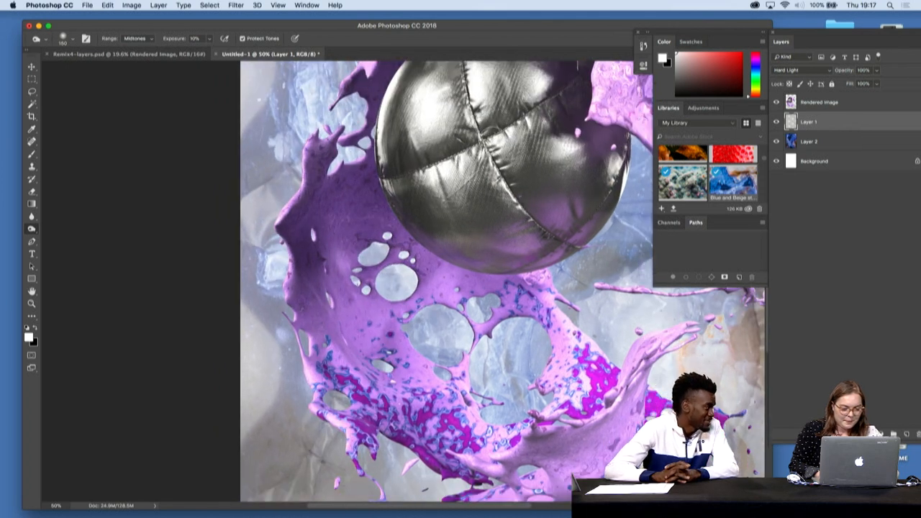
{"action": "scroll", "scroll_direction": "down", "scroll_amount": 3}
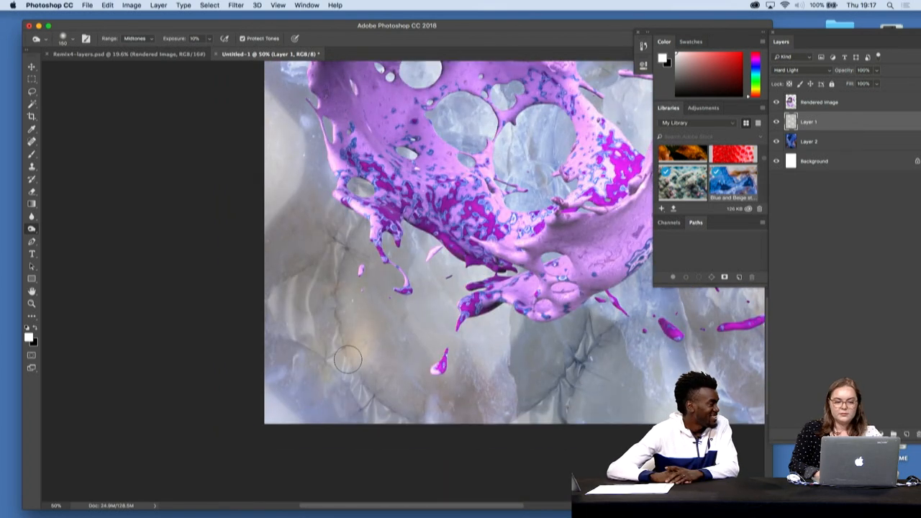
{"action": "mouse_move", "coordinate": [285, 287]}
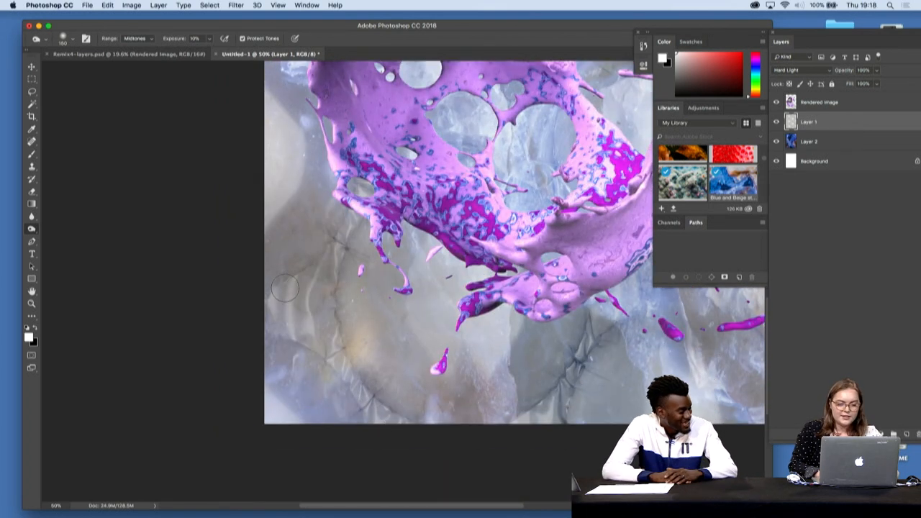